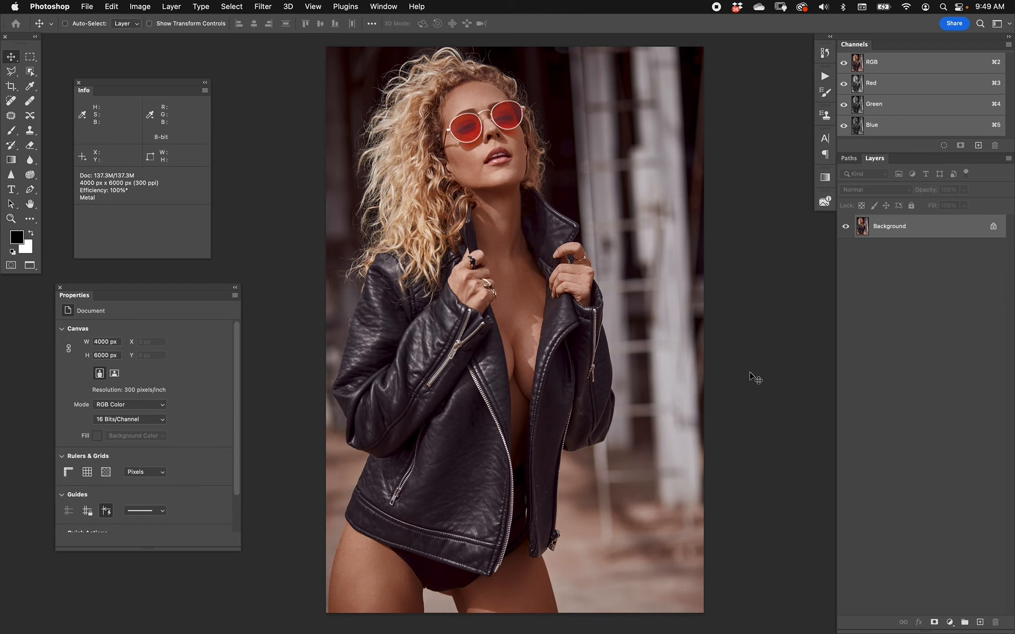
pyautogui.moveTo(933, 254)
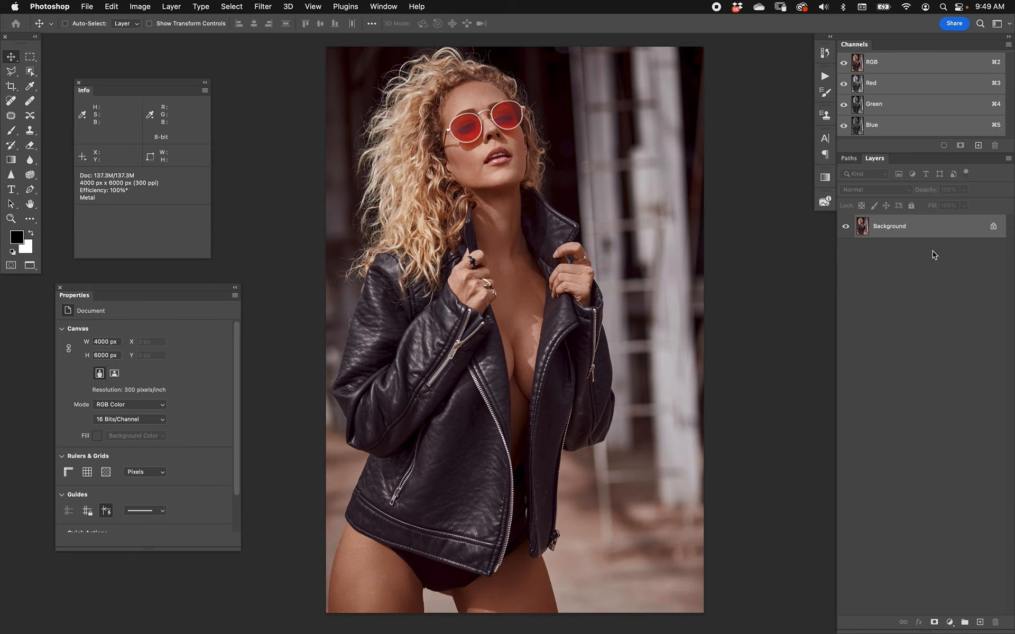
# Add a new empty layer above the Background portrait.
pyautogui.click(383, 6)
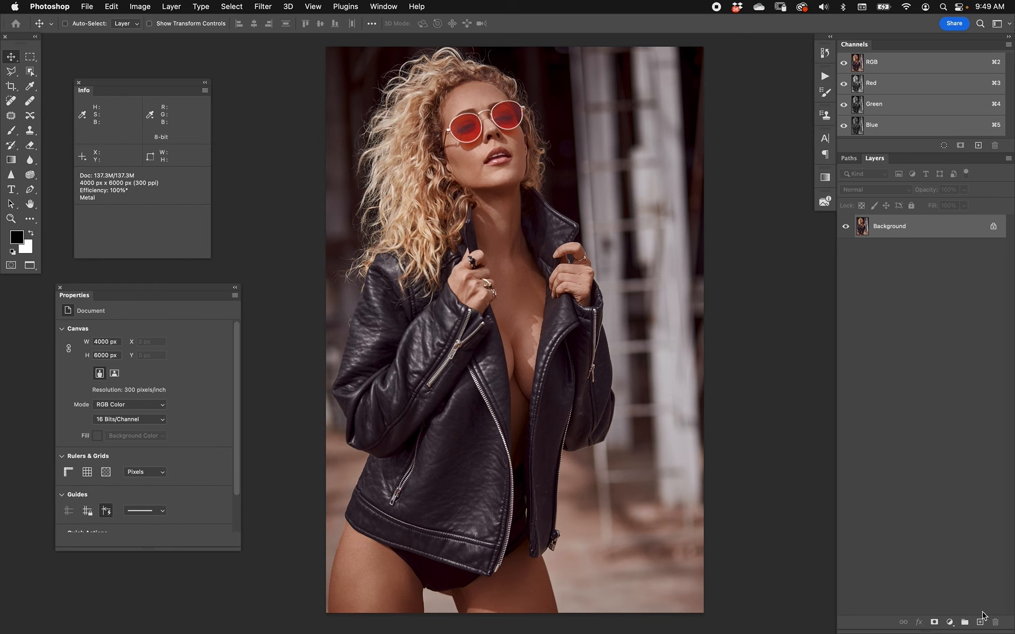
pyautogui.click(30, 56)
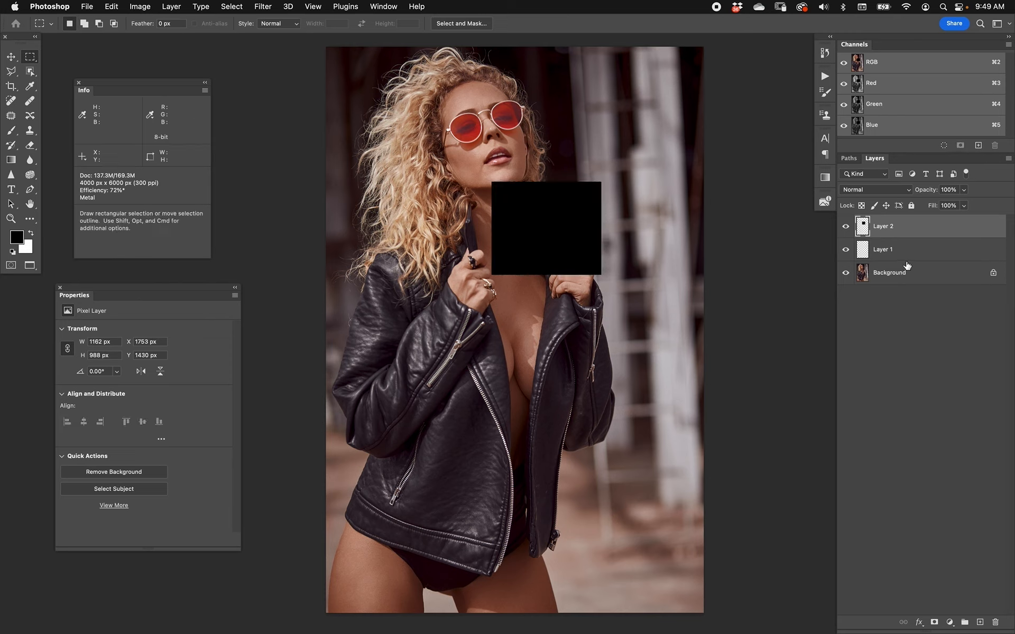
pyautogui.click(882, 249)
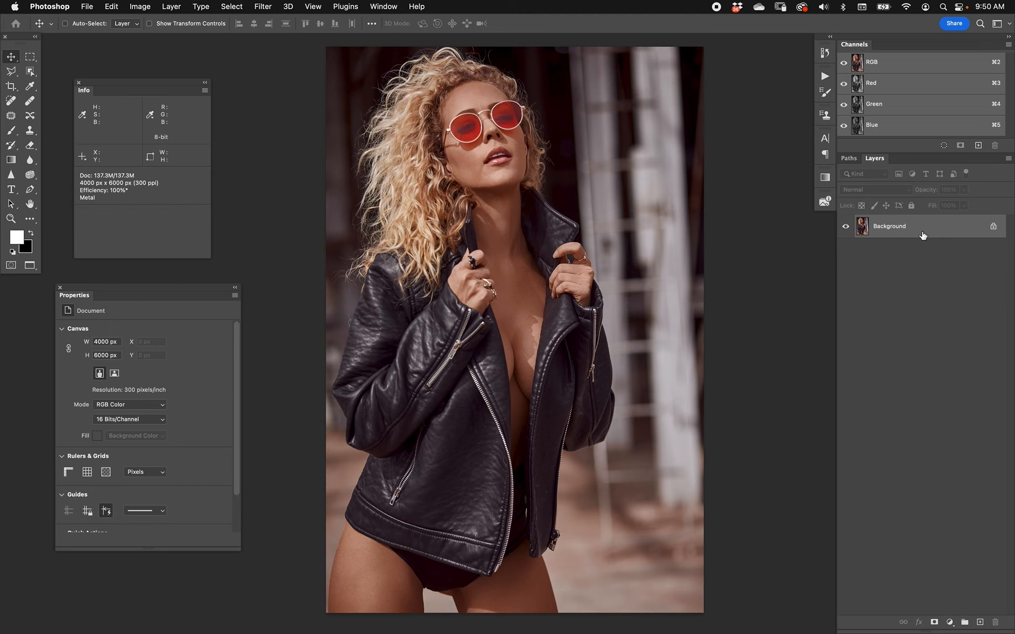
pyautogui.moveTo(946, 550)
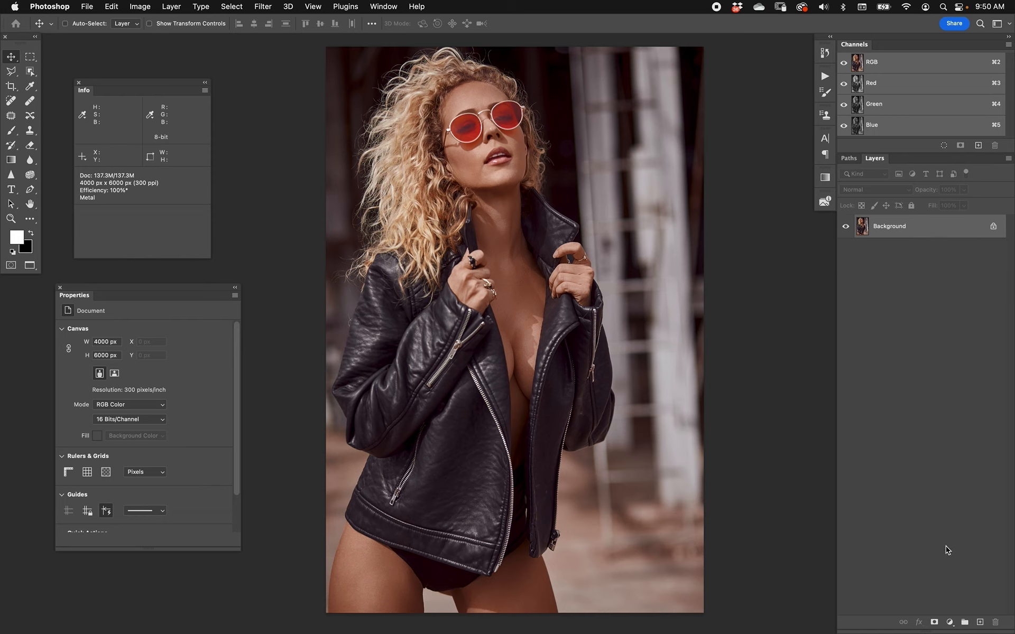
# Add a Selective Color adjustment layer from the adjustment types list.
pyautogui.click(950, 621)
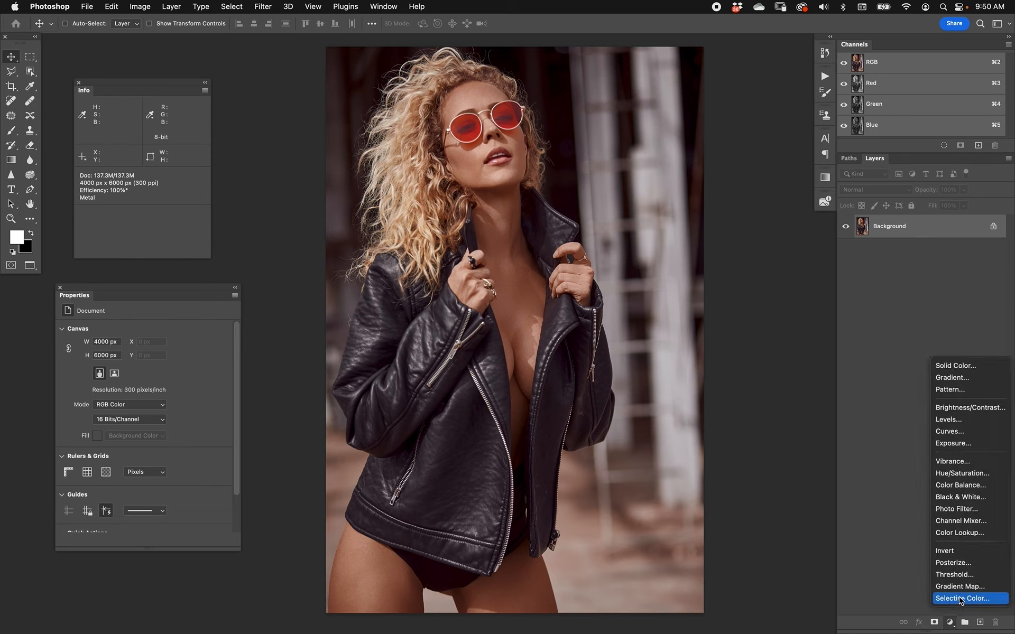
pyautogui.moveTo(963, 603)
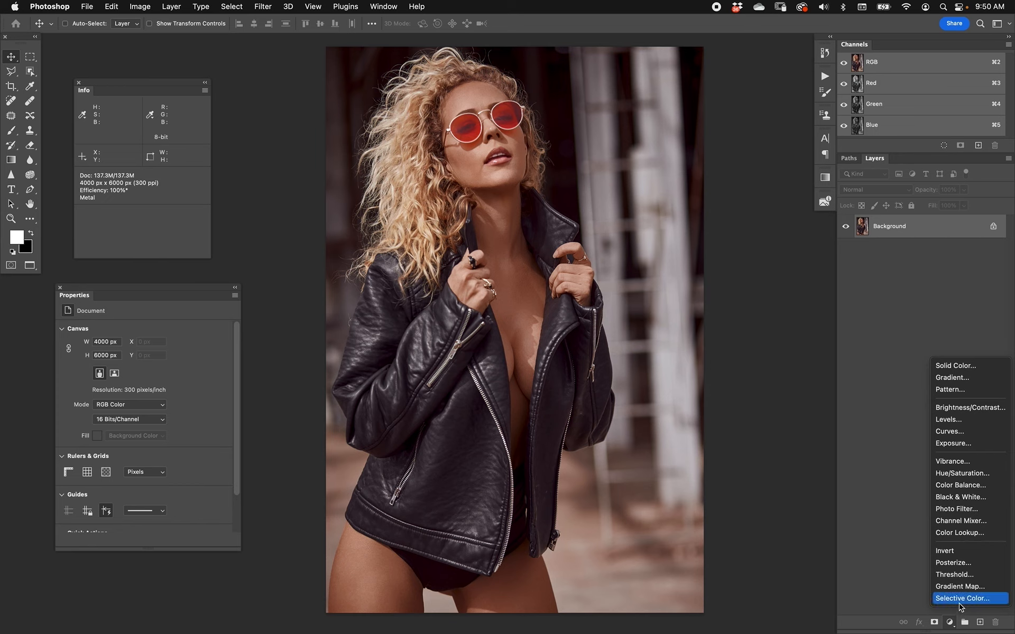
pyautogui.click(963, 598)
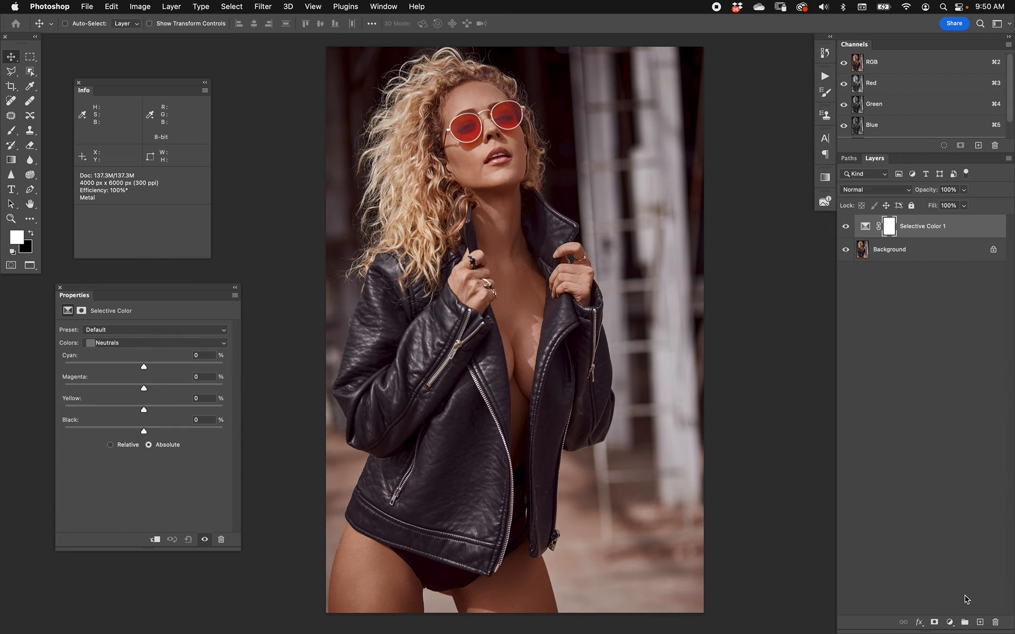
pyautogui.moveTo(909, 562)
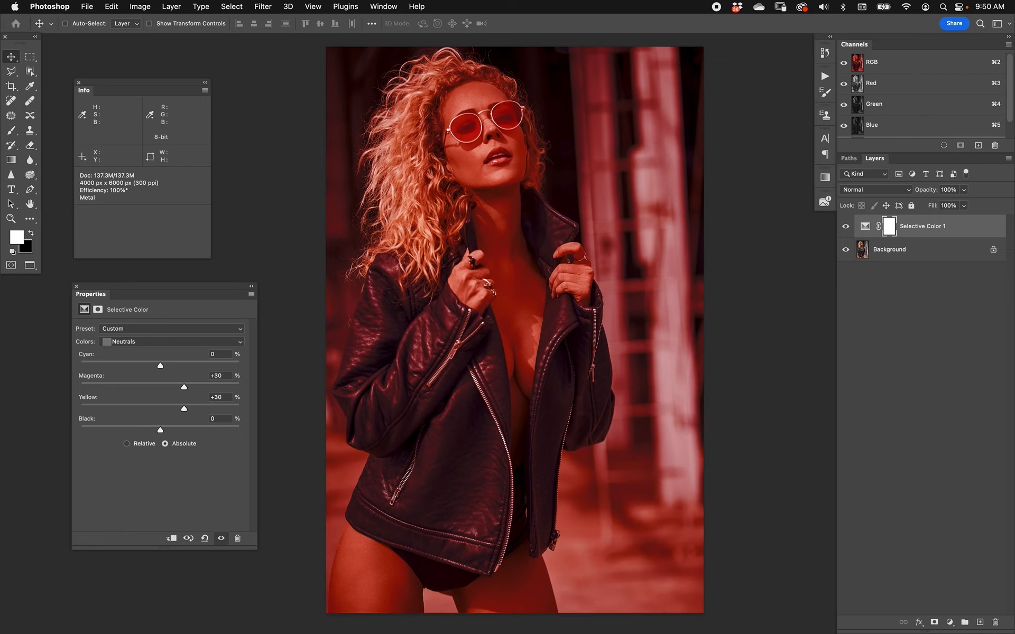
pyautogui.moveTo(959, 619)
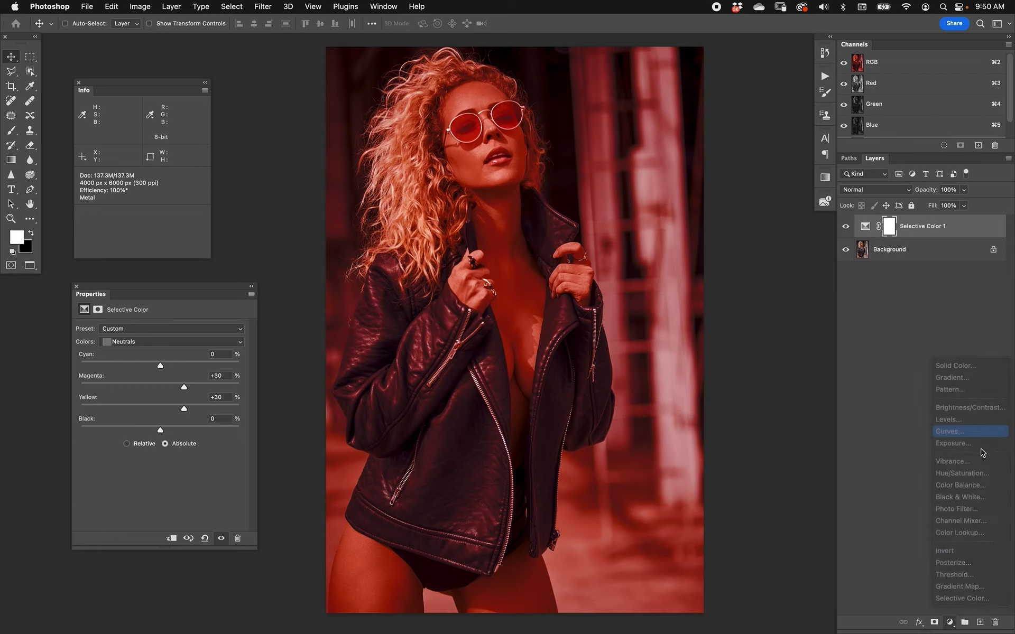
# Add a brightening Curves adjustment and move it beneath Selective Color 1.
pyautogui.click(949, 431)
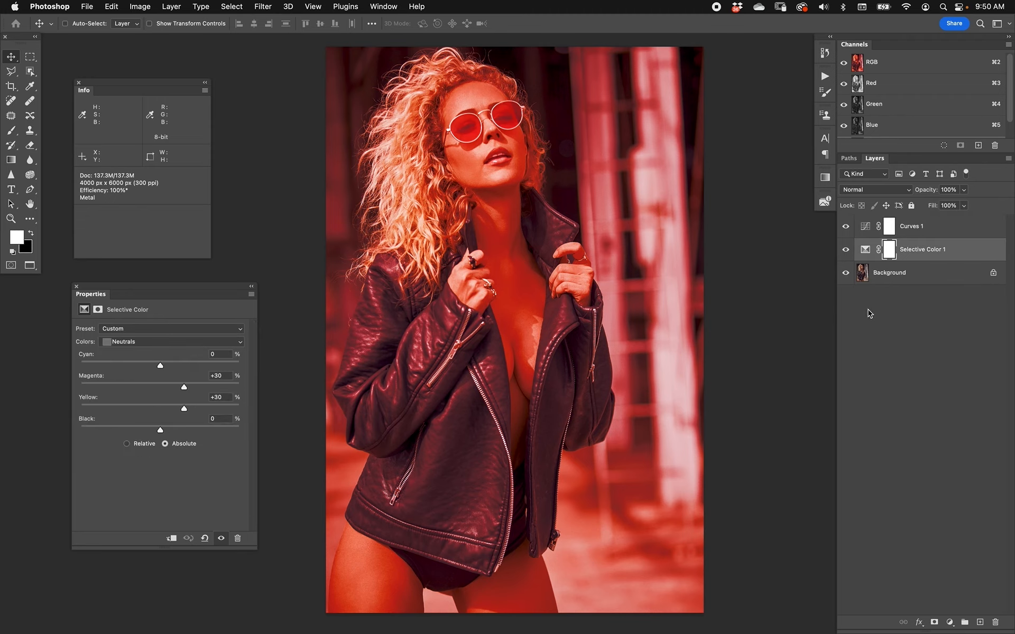
pyautogui.click(912, 226)
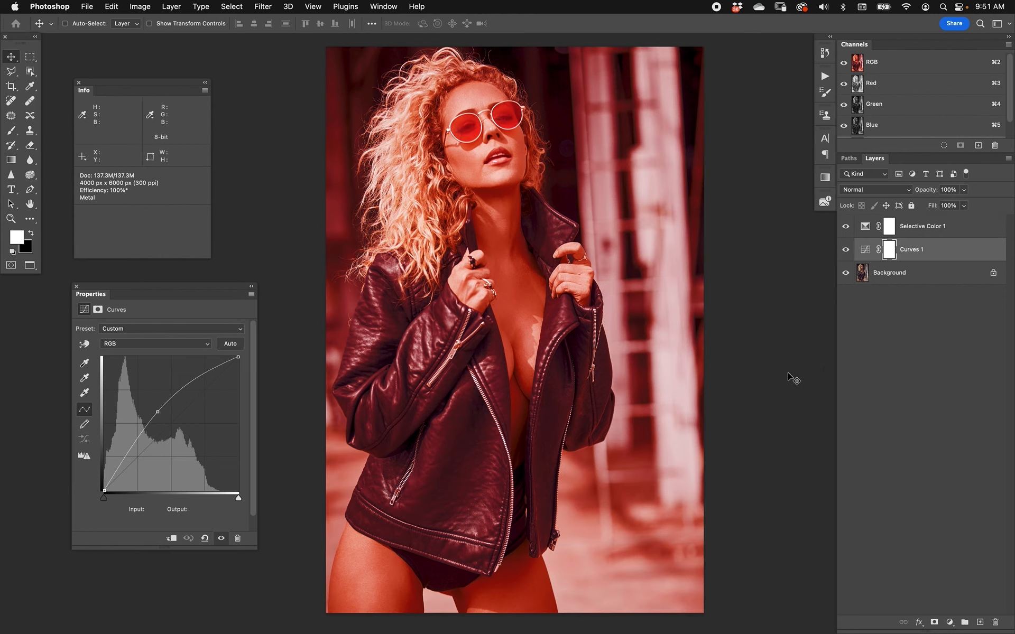
pyautogui.moveTo(846, 268)
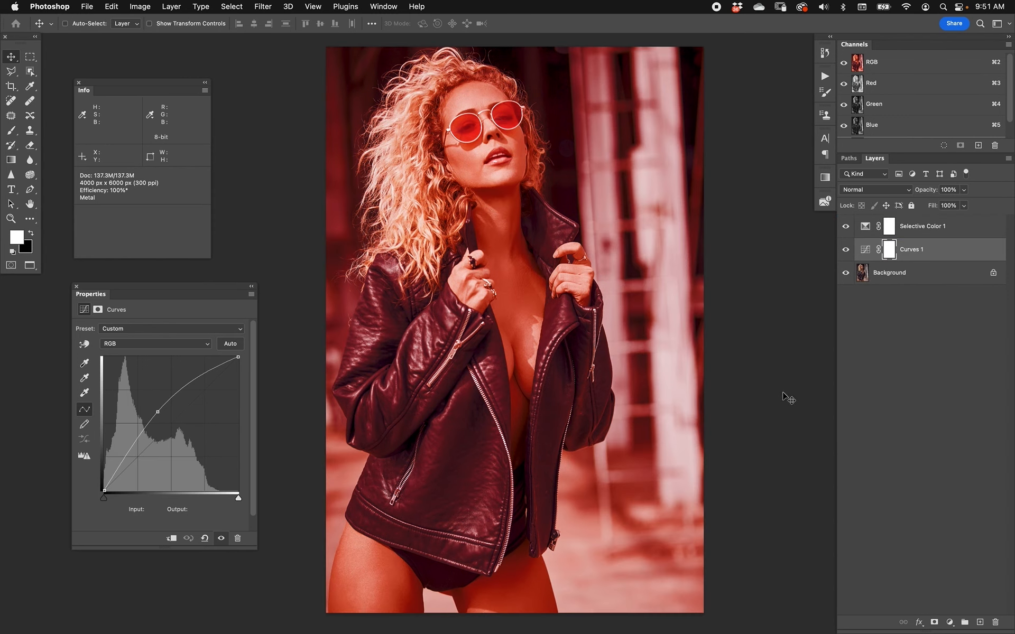
pyautogui.moveTo(847, 304)
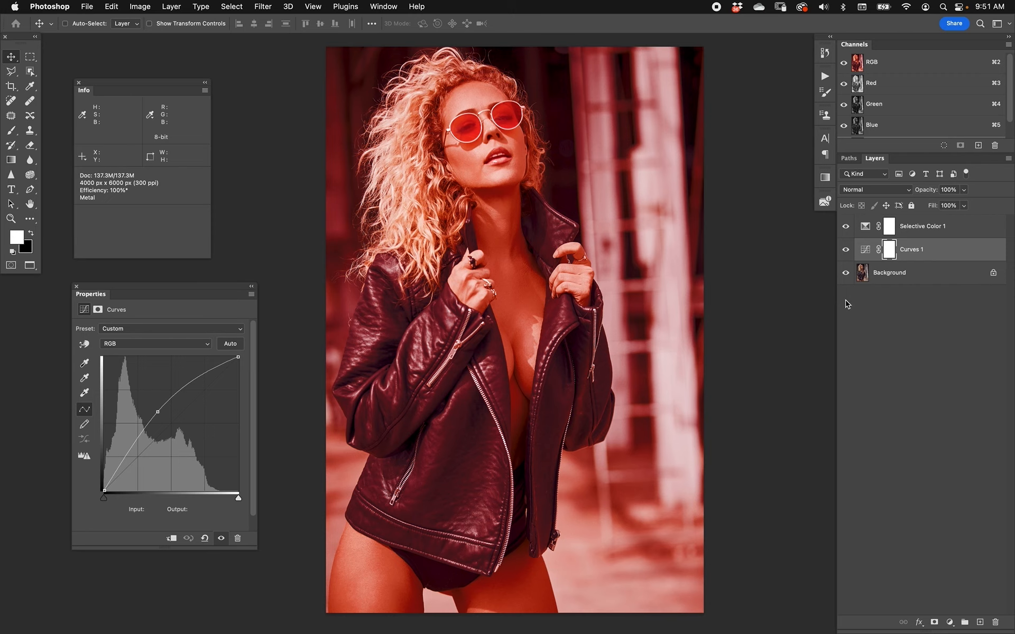
pyautogui.moveTo(862, 295)
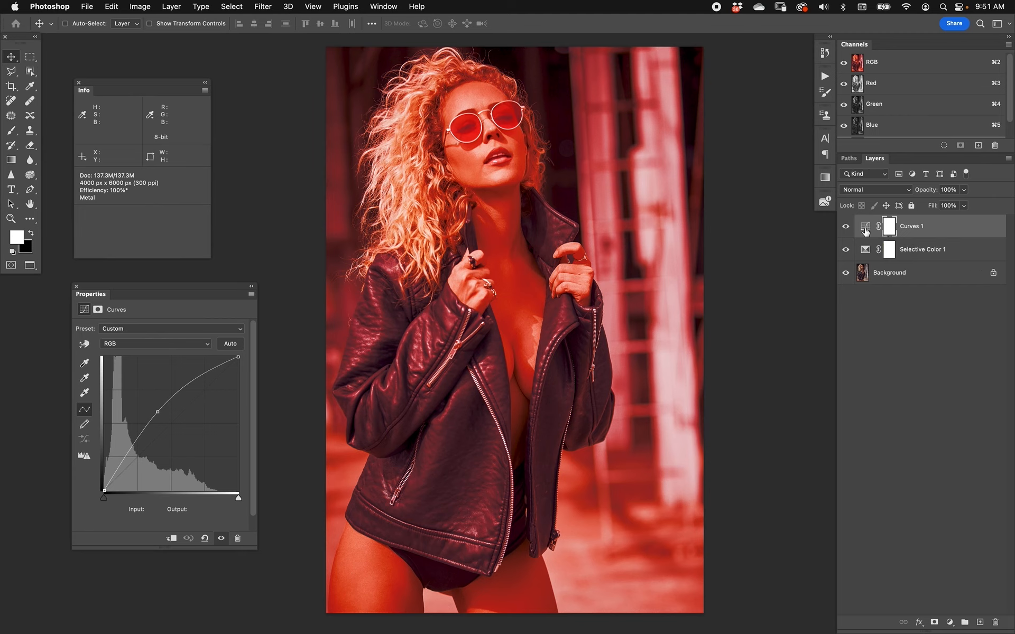
# Toggle the Curves and Selective Color layers' visibility to compare before and after.
pyautogui.click(844, 226)
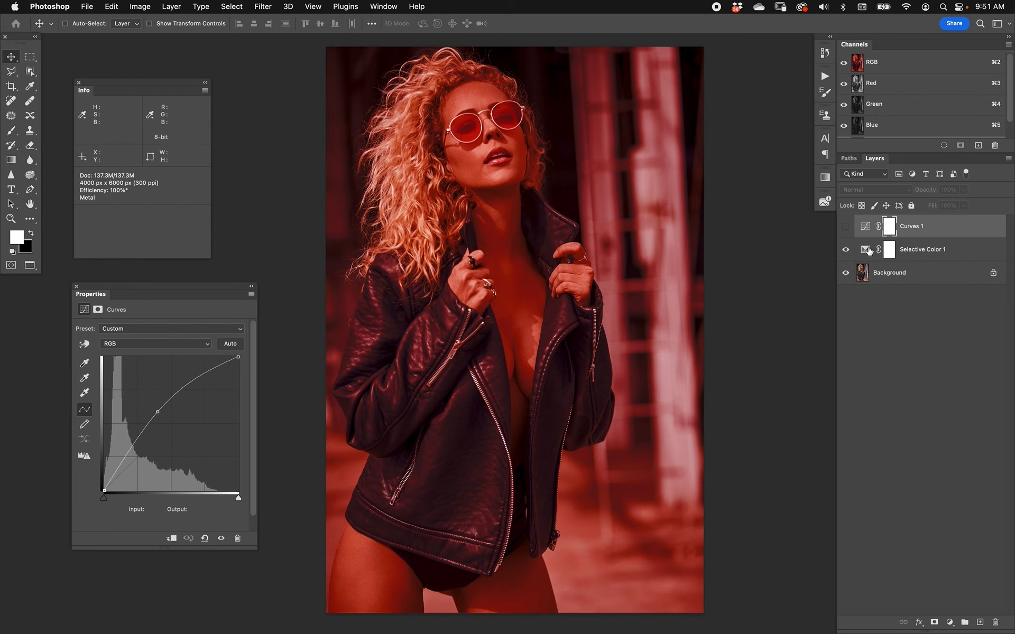
pyautogui.click(922, 250)
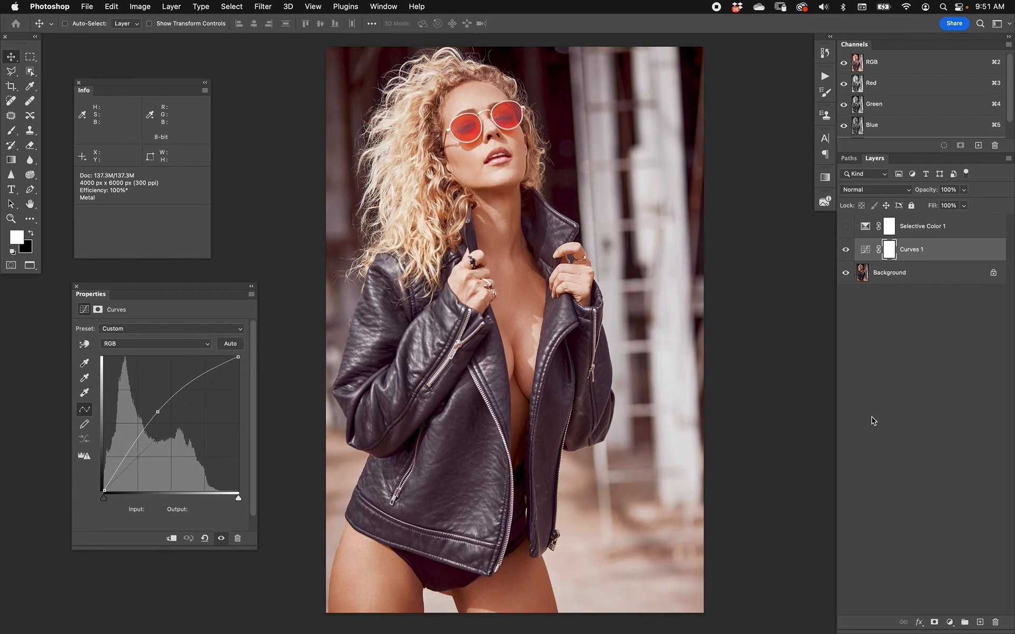
pyautogui.click(844, 226)
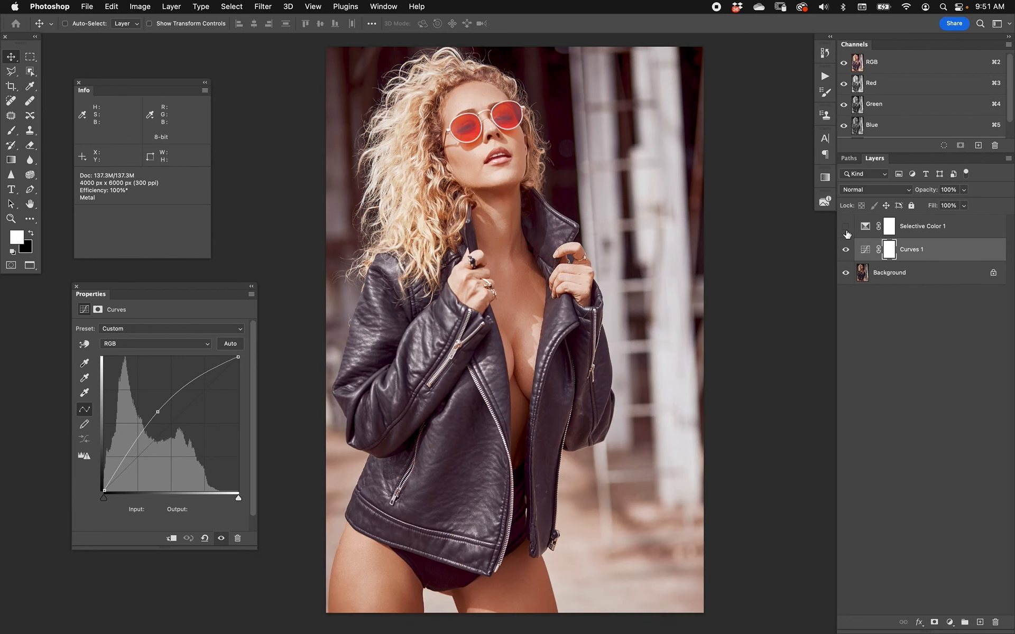
pyautogui.click(846, 226)
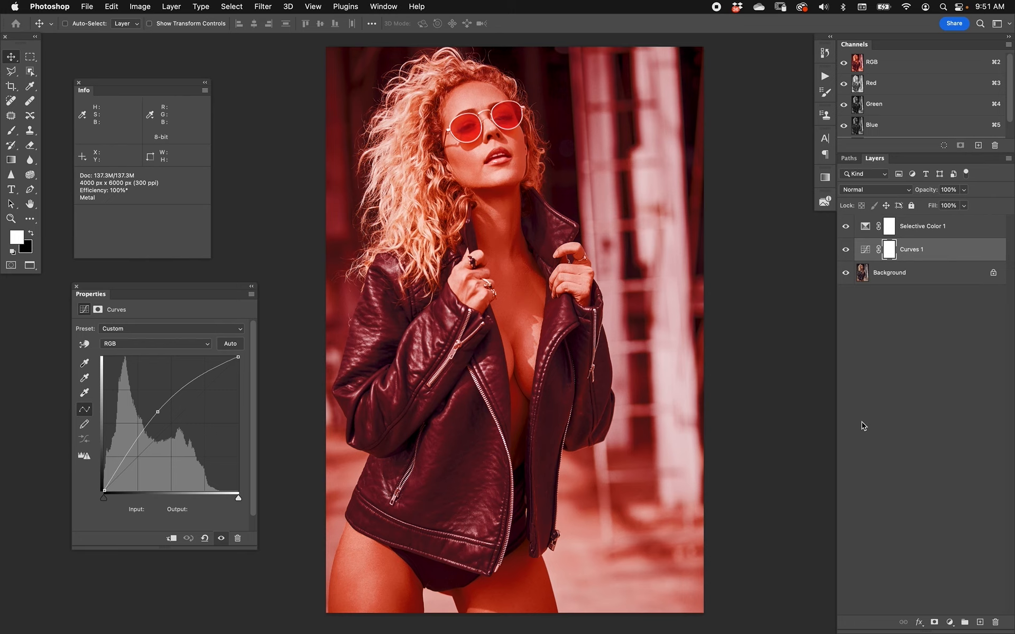
pyautogui.moveTo(873, 263)
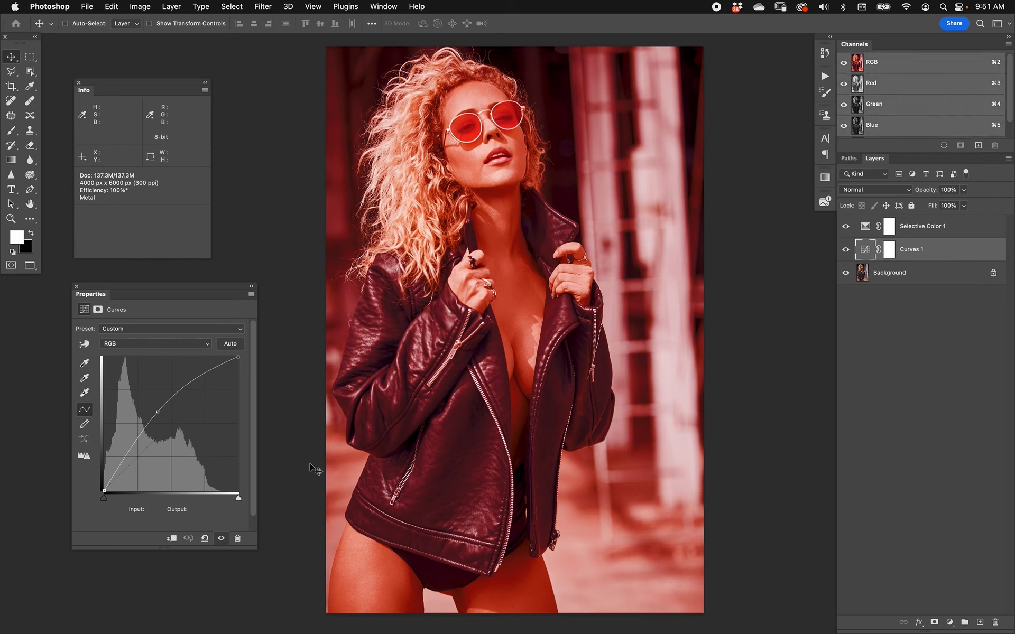
pyautogui.click(923, 226)
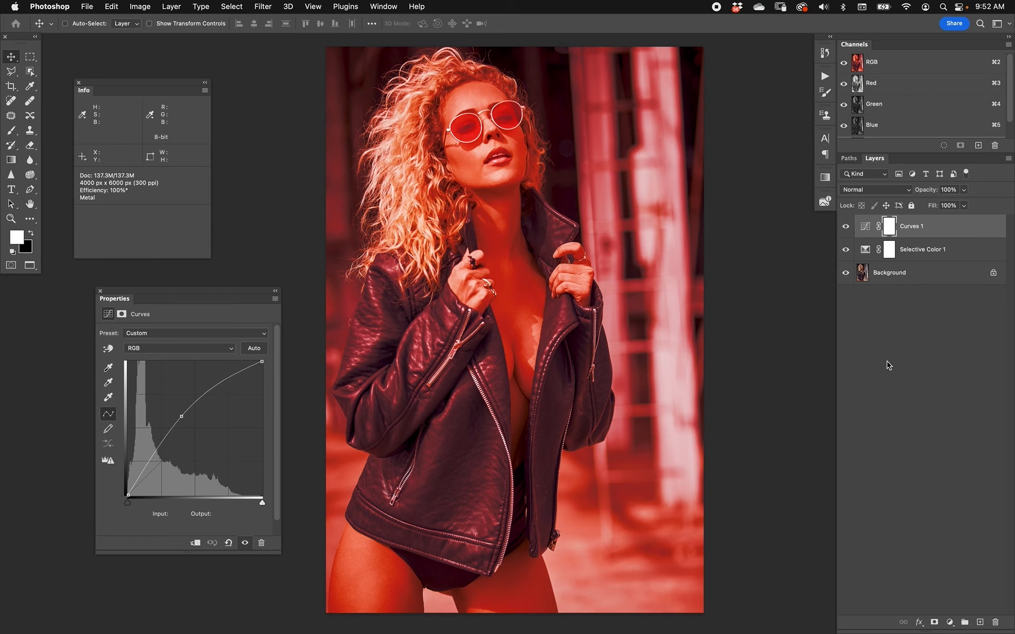
pyautogui.moveTo(882, 274)
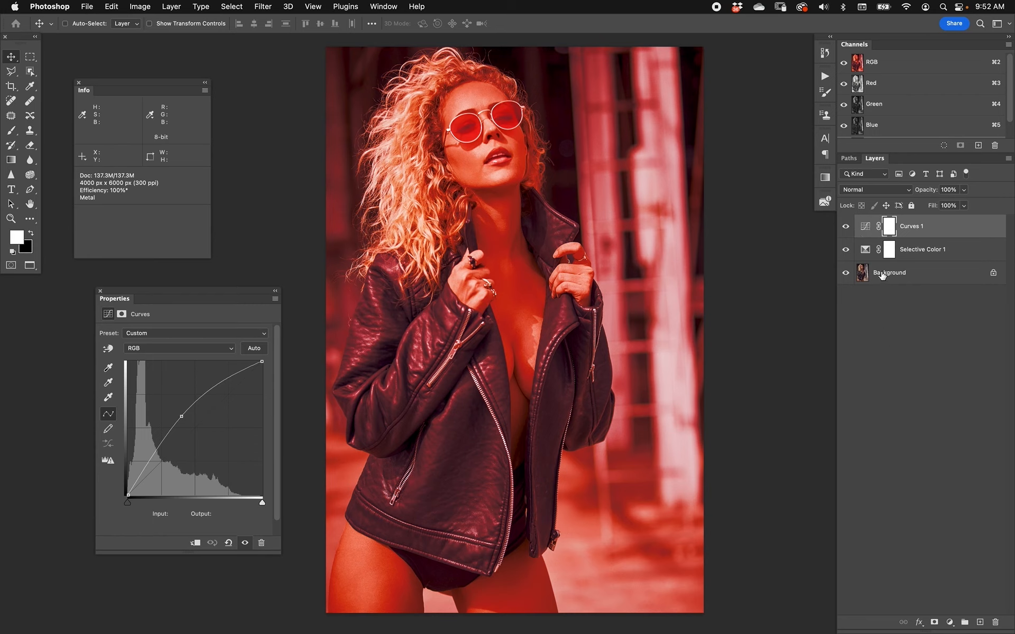
pyautogui.moveTo(570, 411)
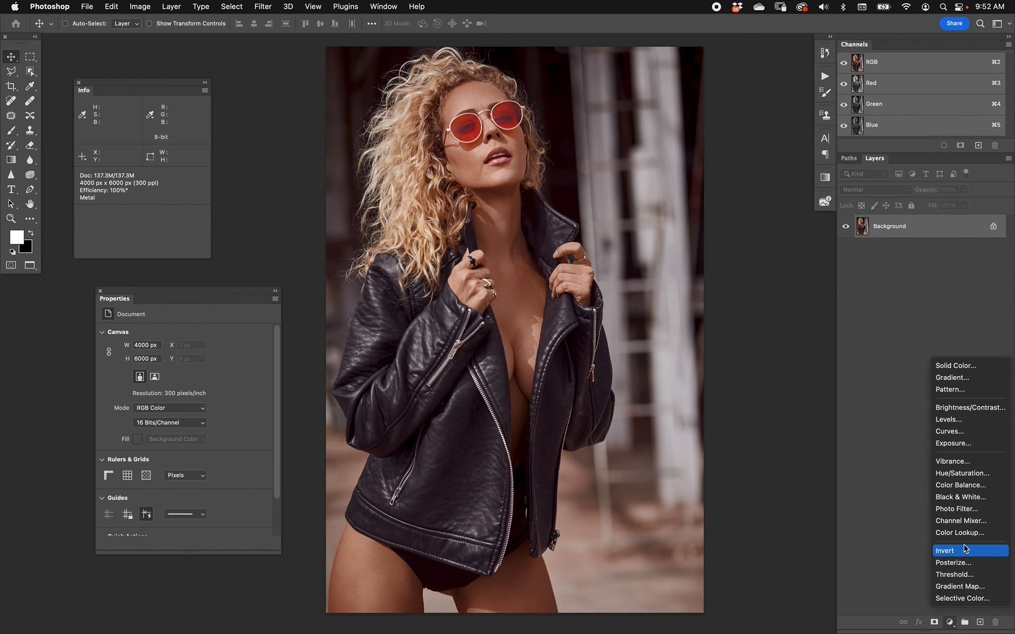
# Add a Gradient Map running from red to a cyan stop at location 100 and confirm it.
pyautogui.click(961, 586)
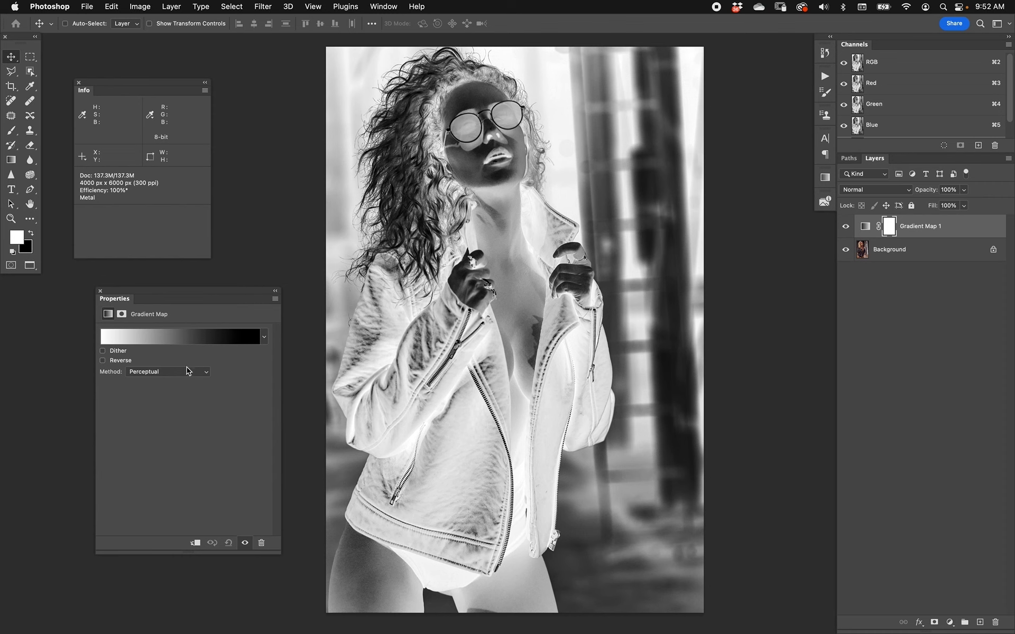
pyautogui.click(179, 336)
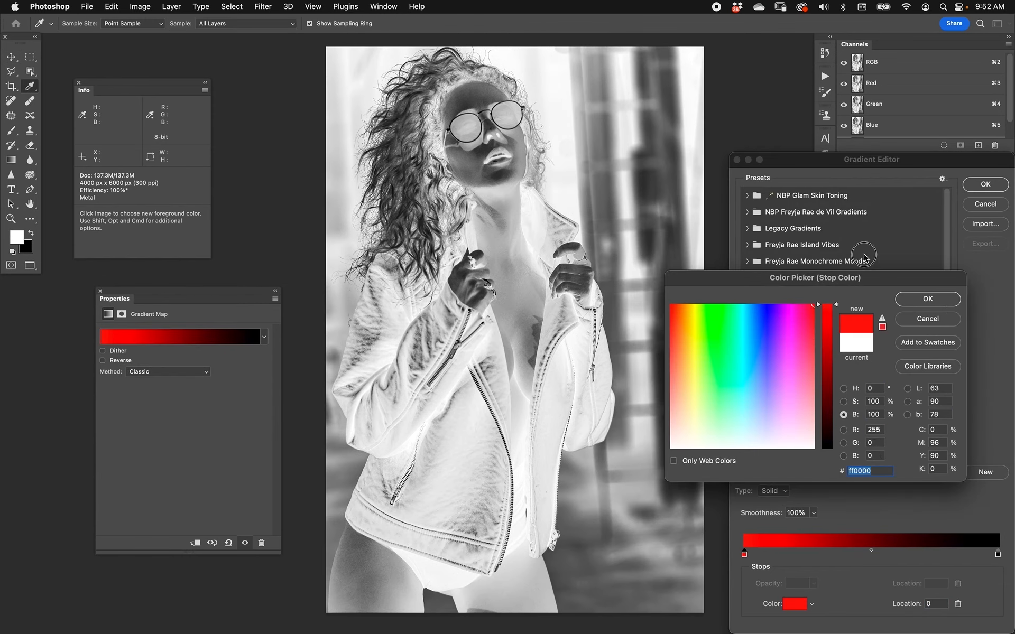
pyautogui.click(926, 298)
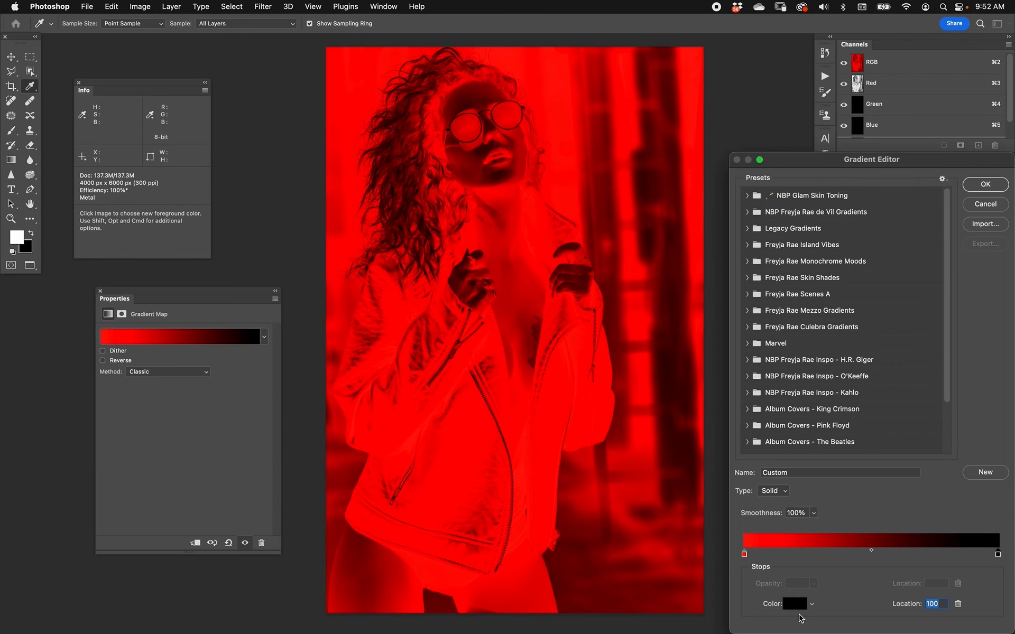
pyautogui.click(794, 603)
pyautogui.write('ff0000')
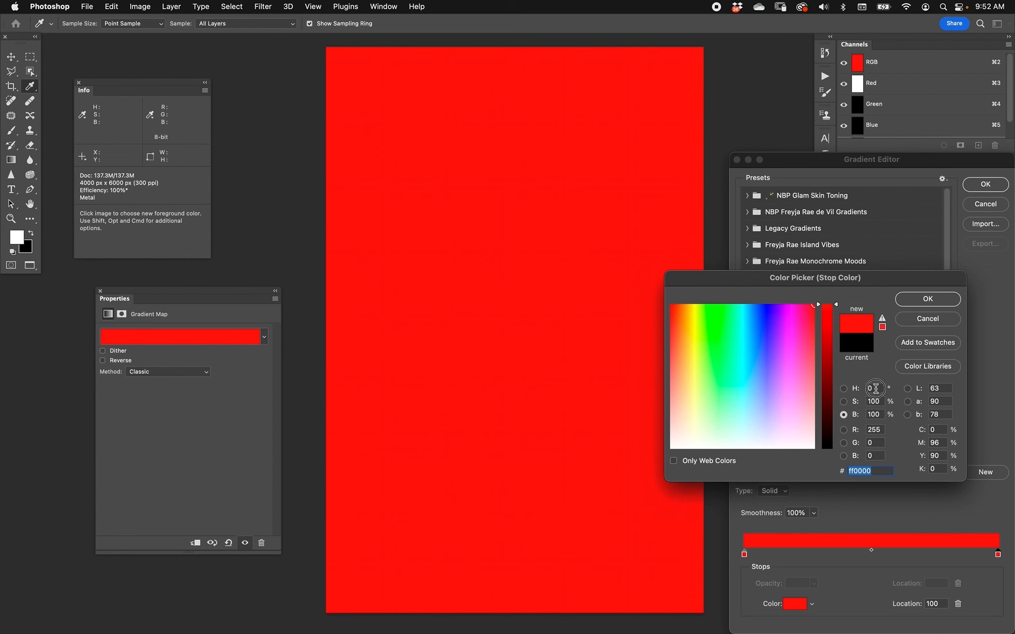
pyautogui.click(926, 298)
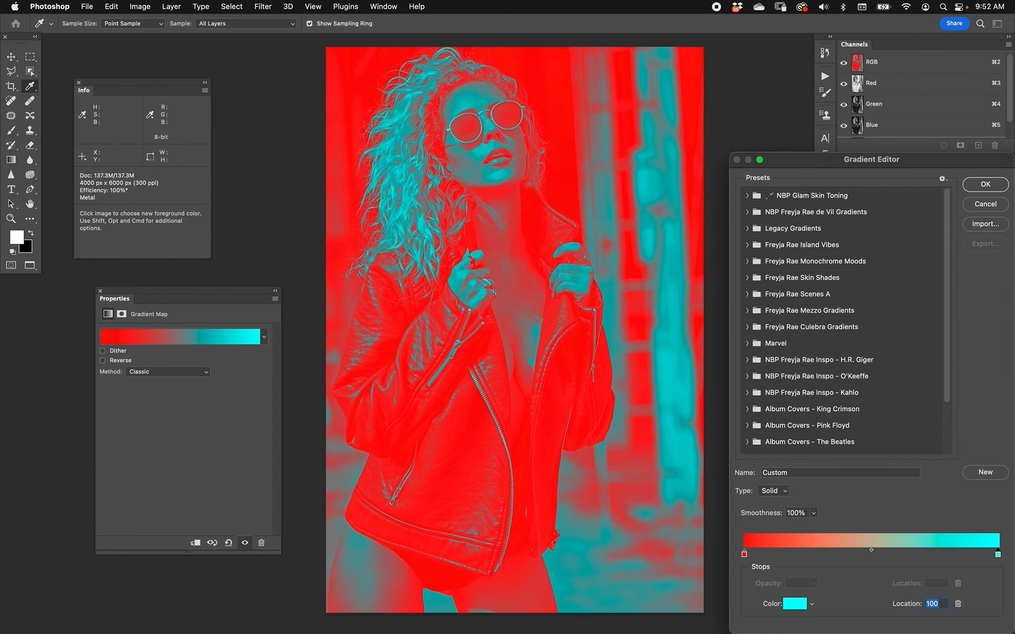
pyautogui.click(983, 184)
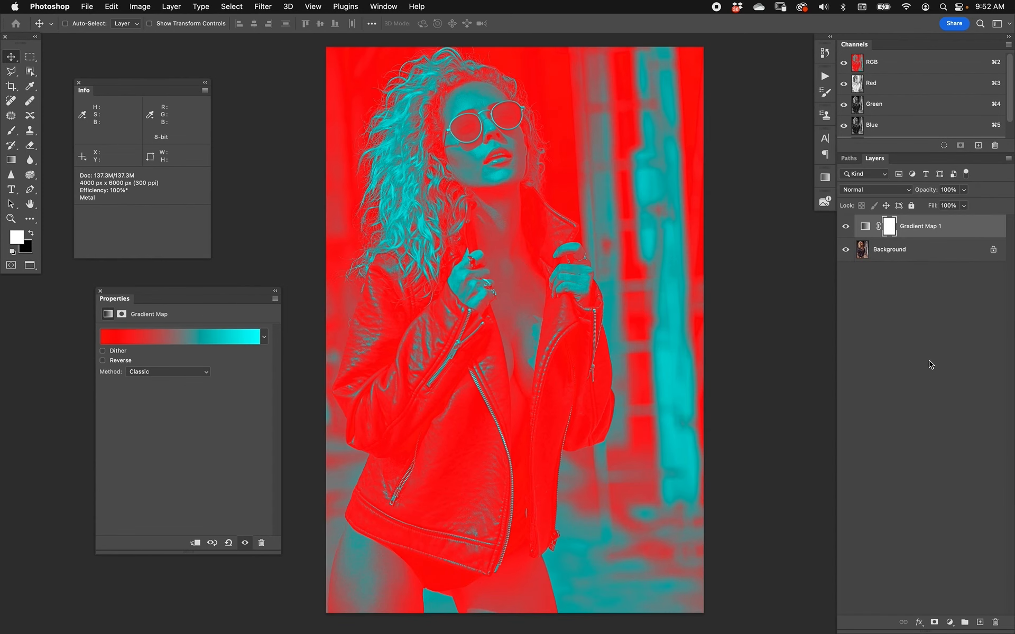
pyautogui.moveTo(451, 545)
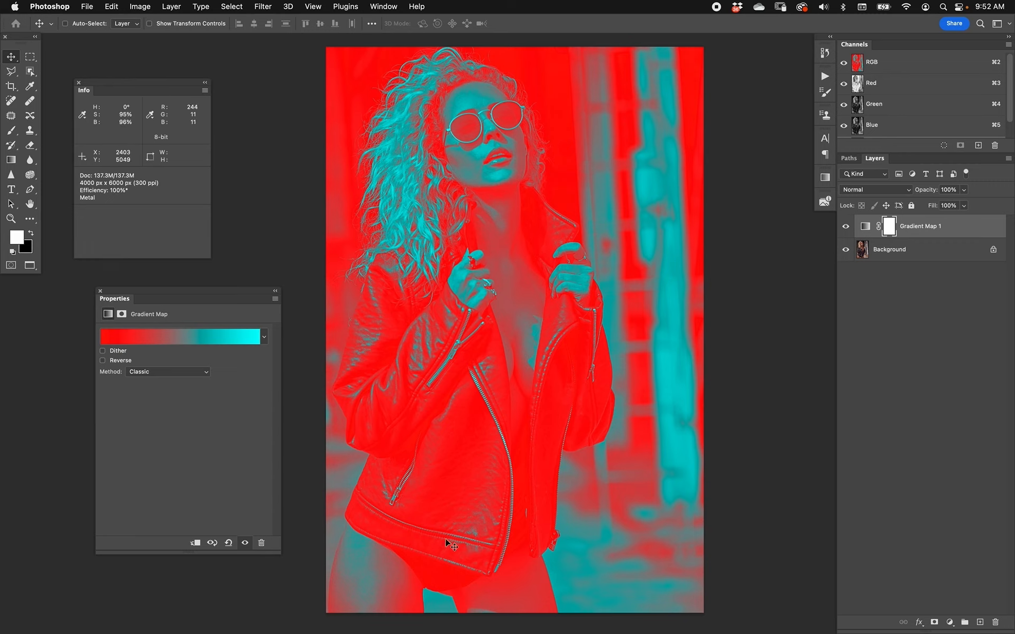
pyautogui.moveTo(262, 338)
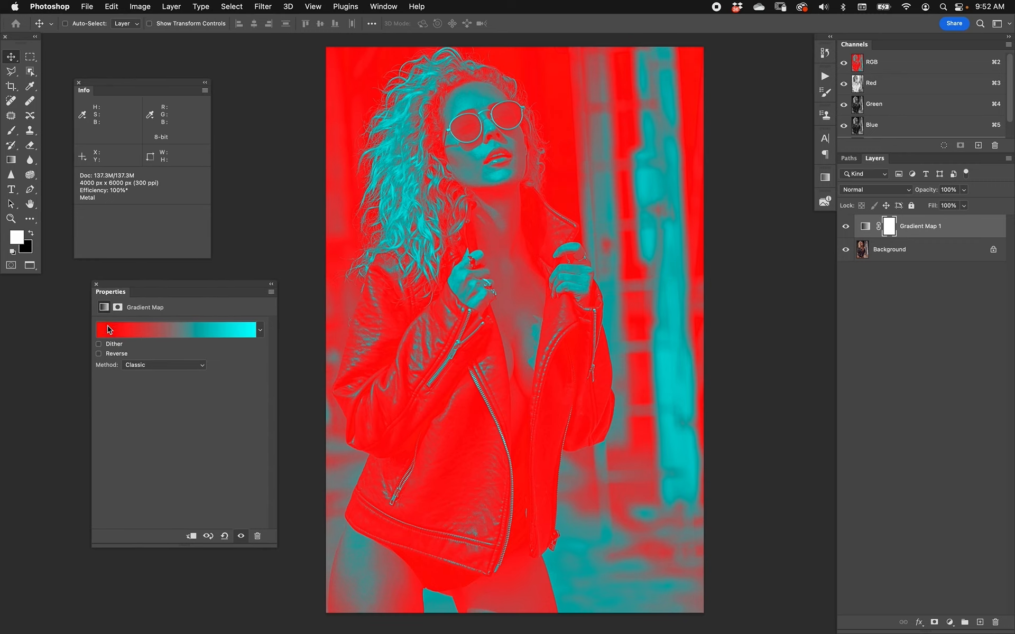
# Toggle Gradient Map 1 off and on to compare with the original photo.
pyautogui.click(99, 344)
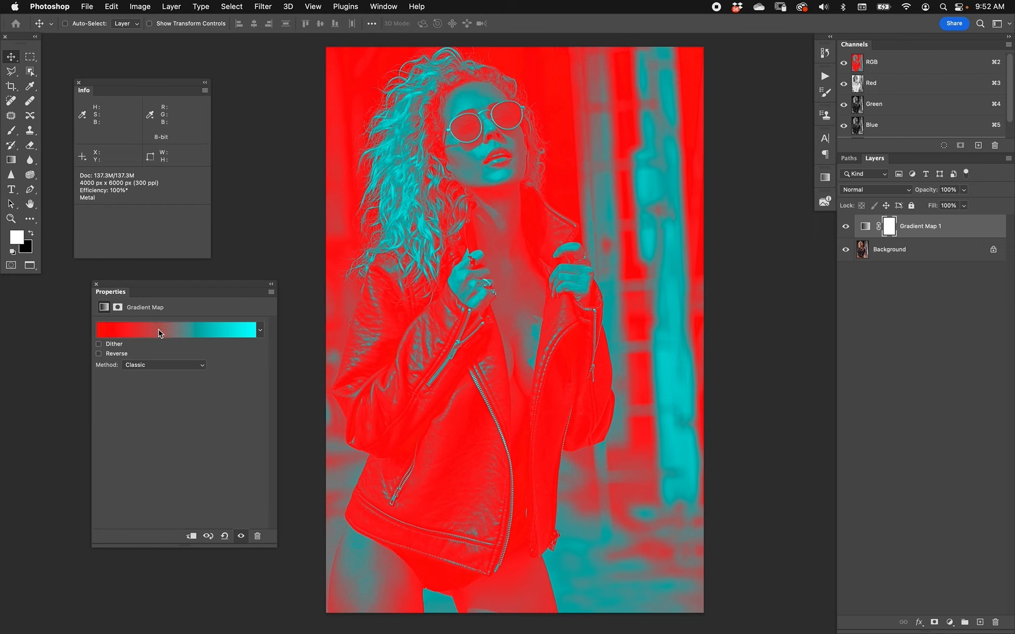
pyautogui.moveTo(192, 342)
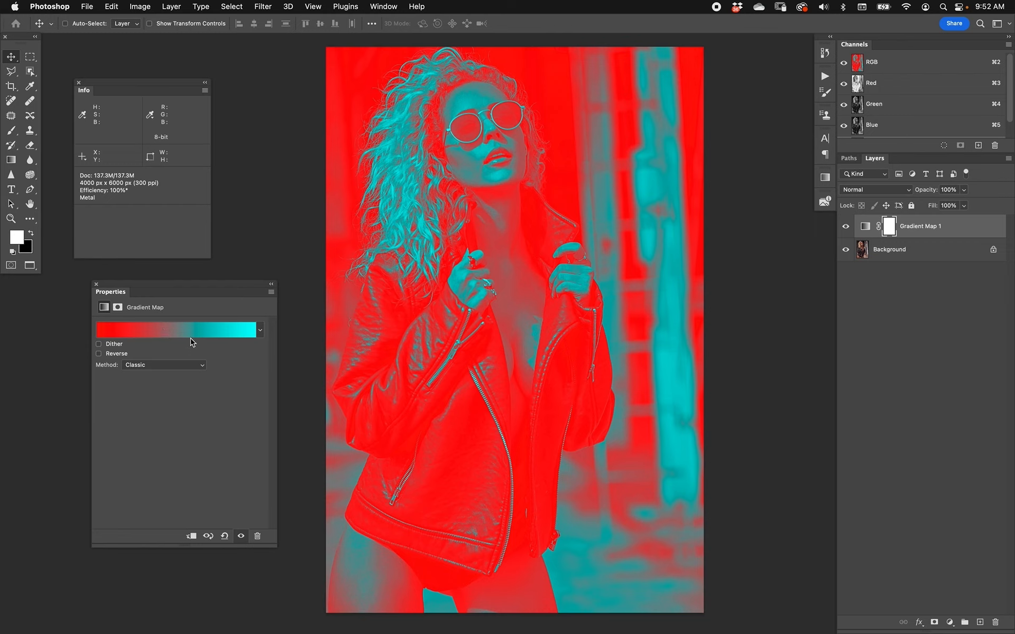
pyautogui.moveTo(228, 338)
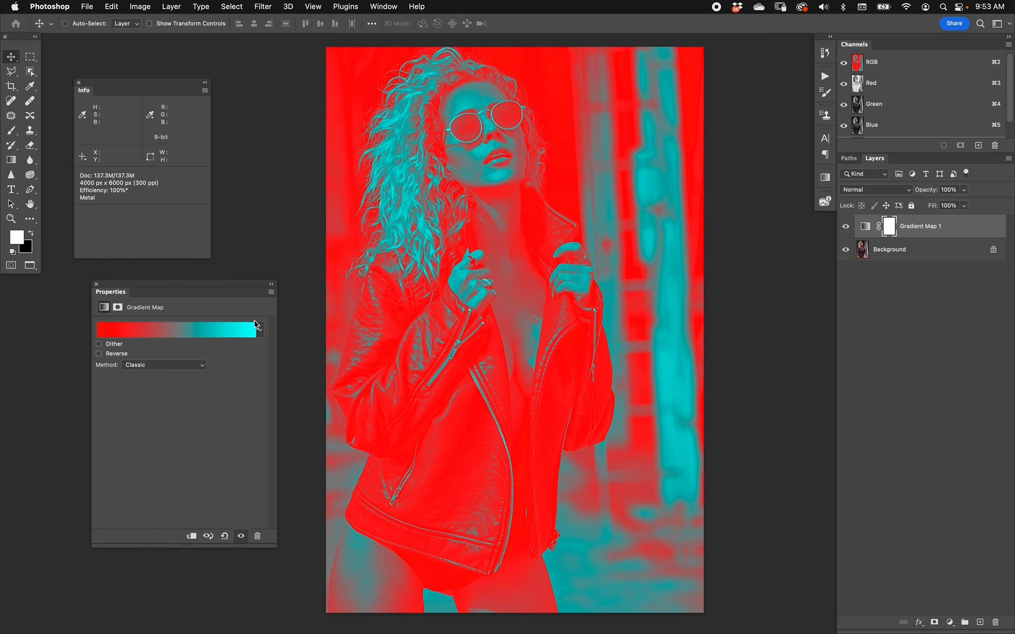
pyautogui.click(844, 226)
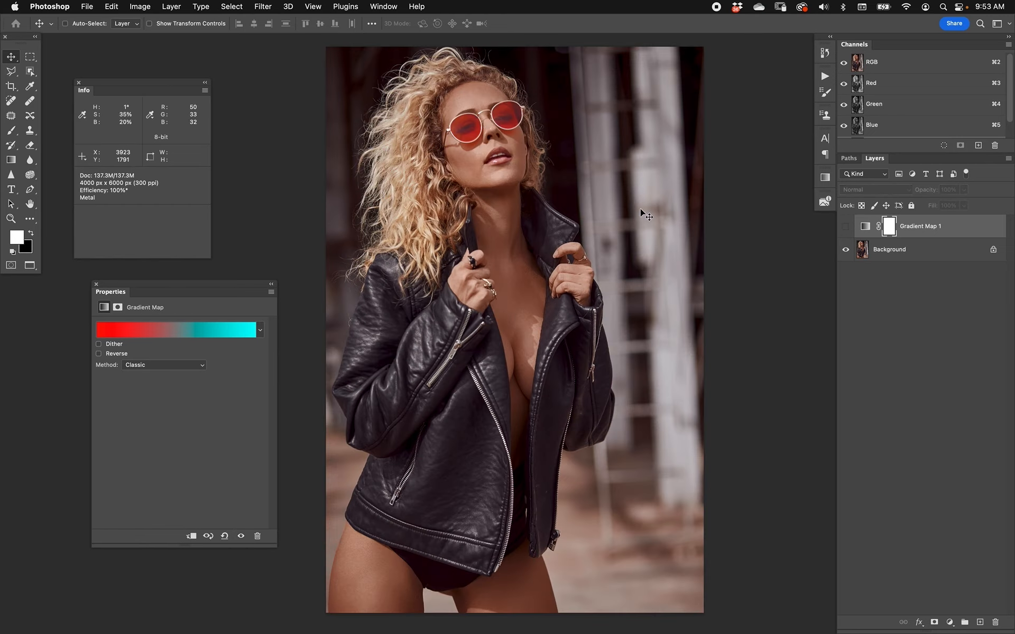
pyautogui.click(845, 226)
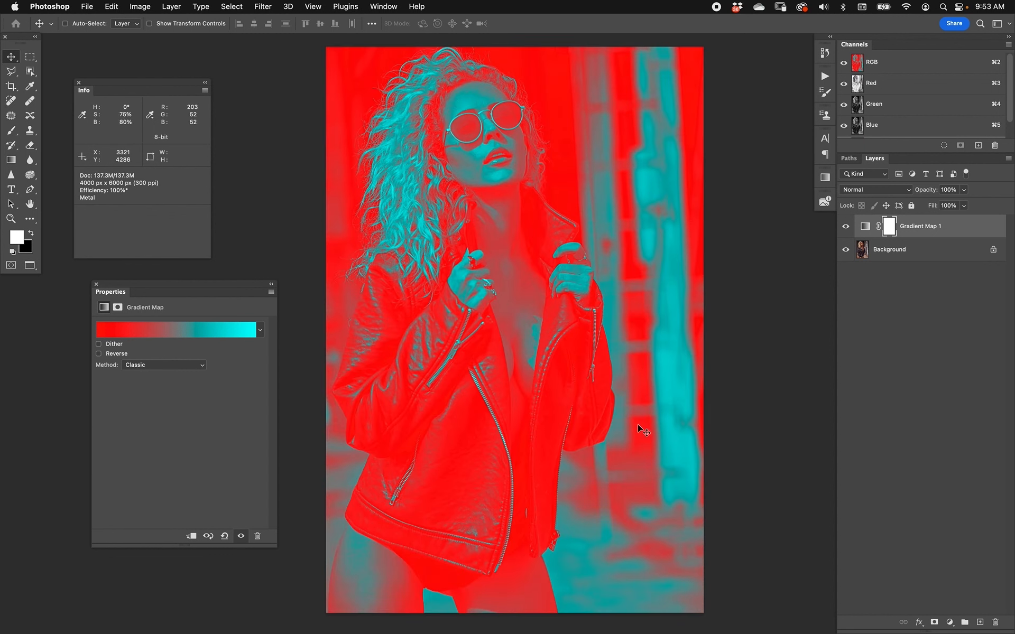
pyautogui.moveTo(595, 330)
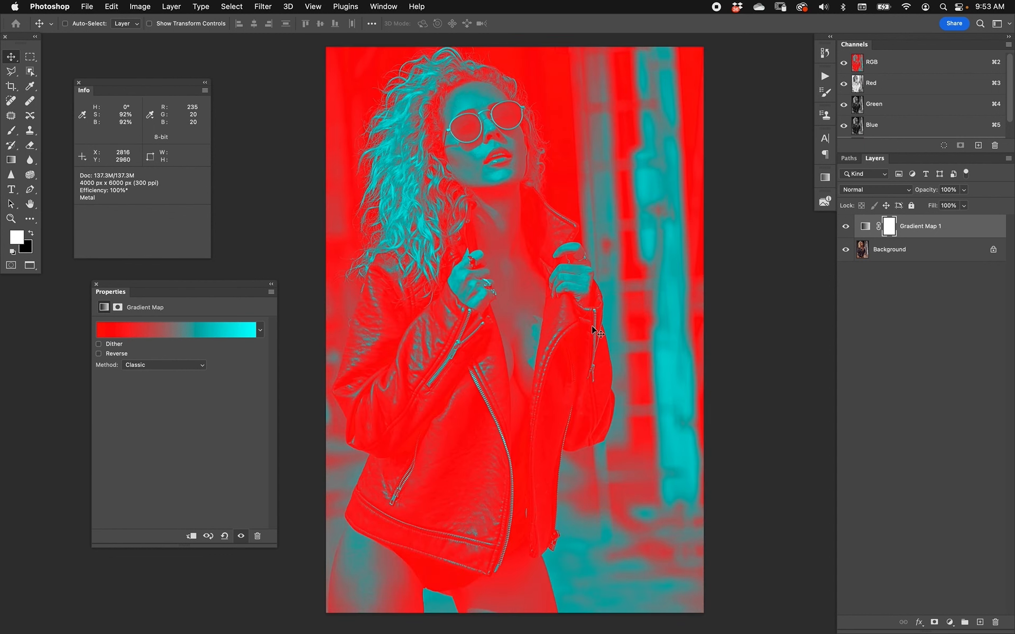
pyautogui.click(949, 622)
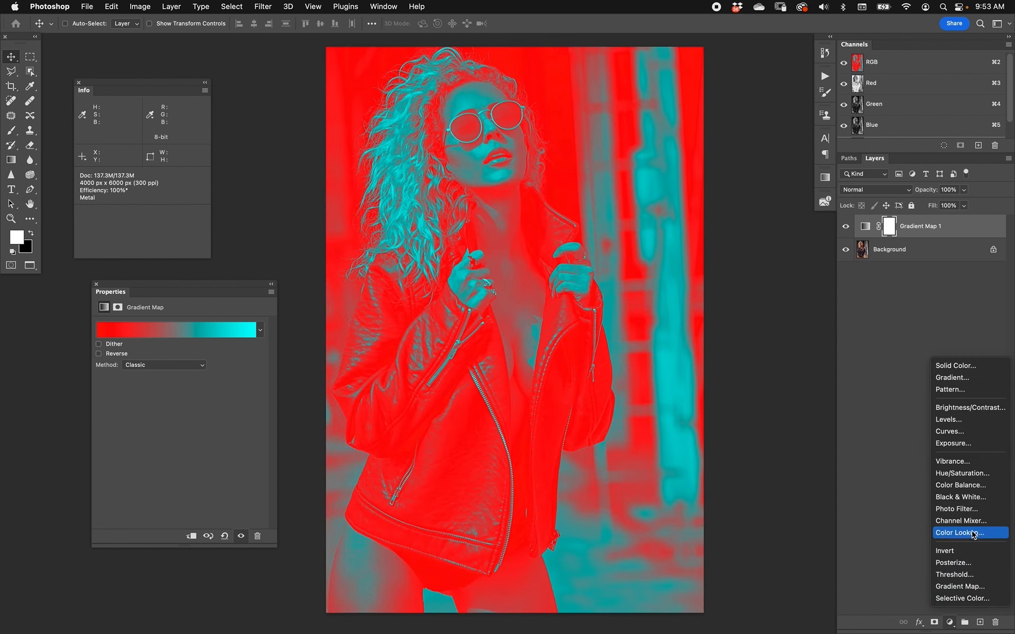
# Add a Curves adjustment darkening the midtones beneath Gradient Map 1.
pyautogui.click(949, 432)
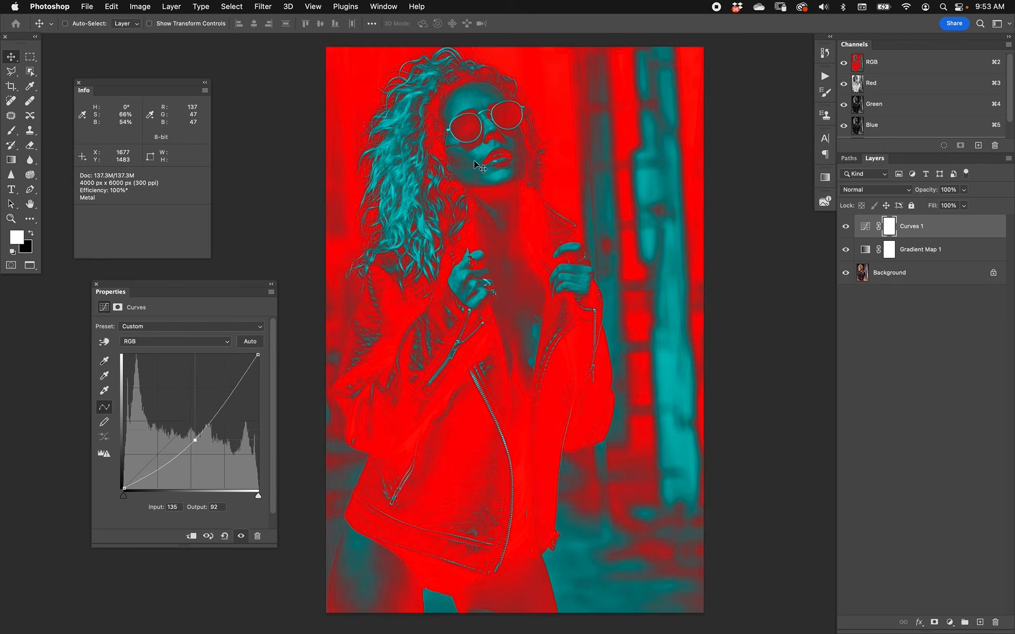
pyautogui.moveTo(465, 88)
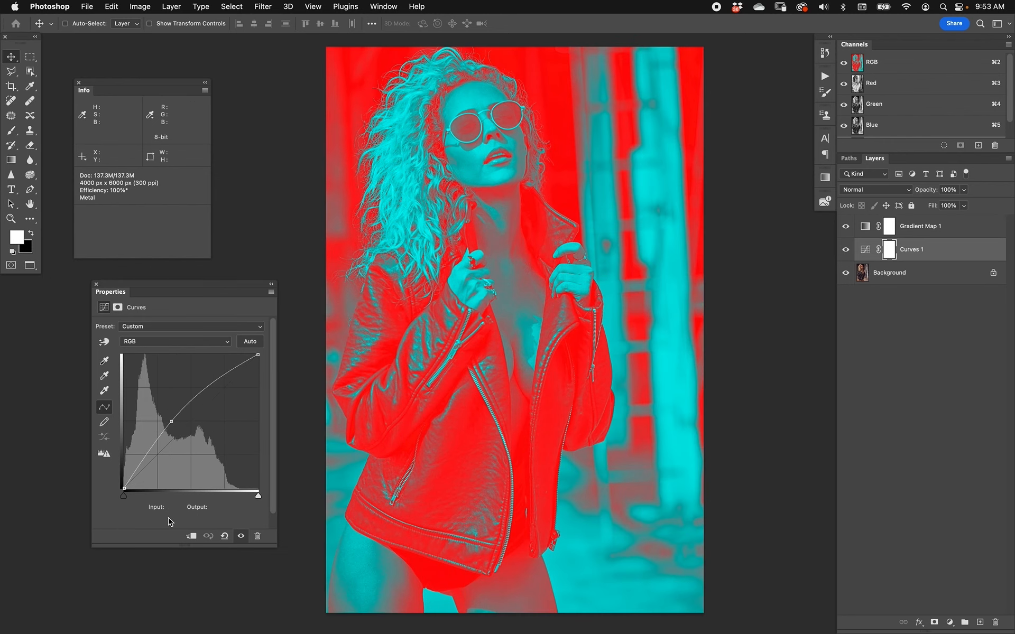
pyautogui.moveTo(166, 489)
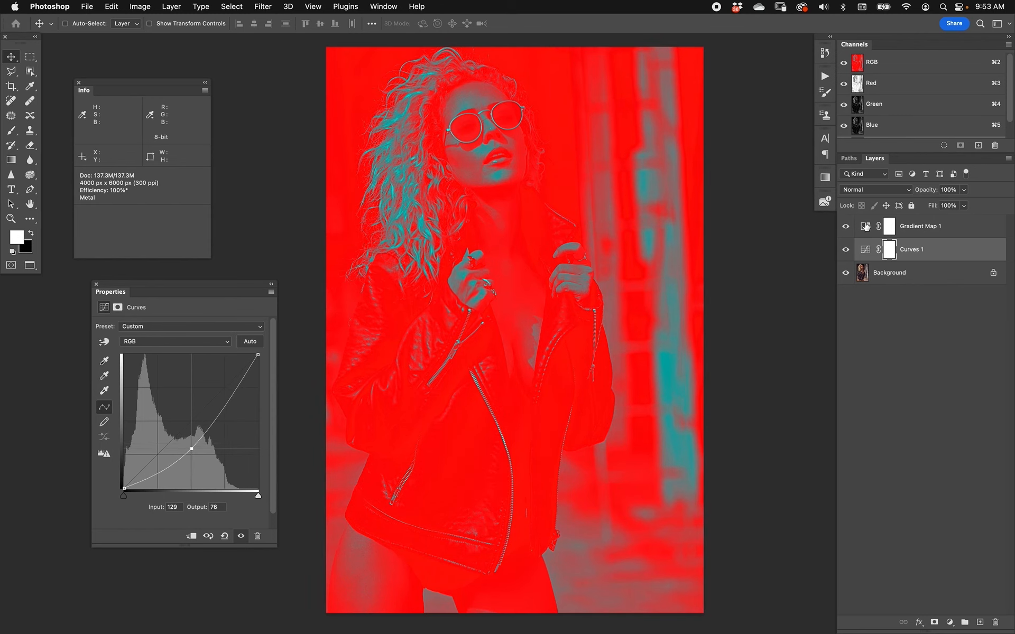
pyautogui.click(918, 226)
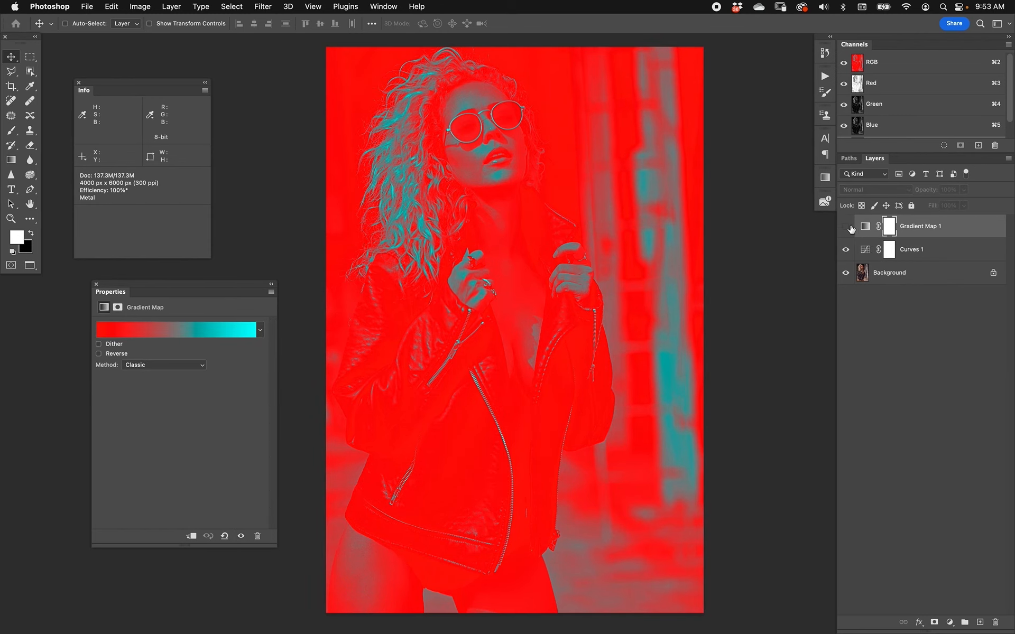
pyautogui.click(844, 229)
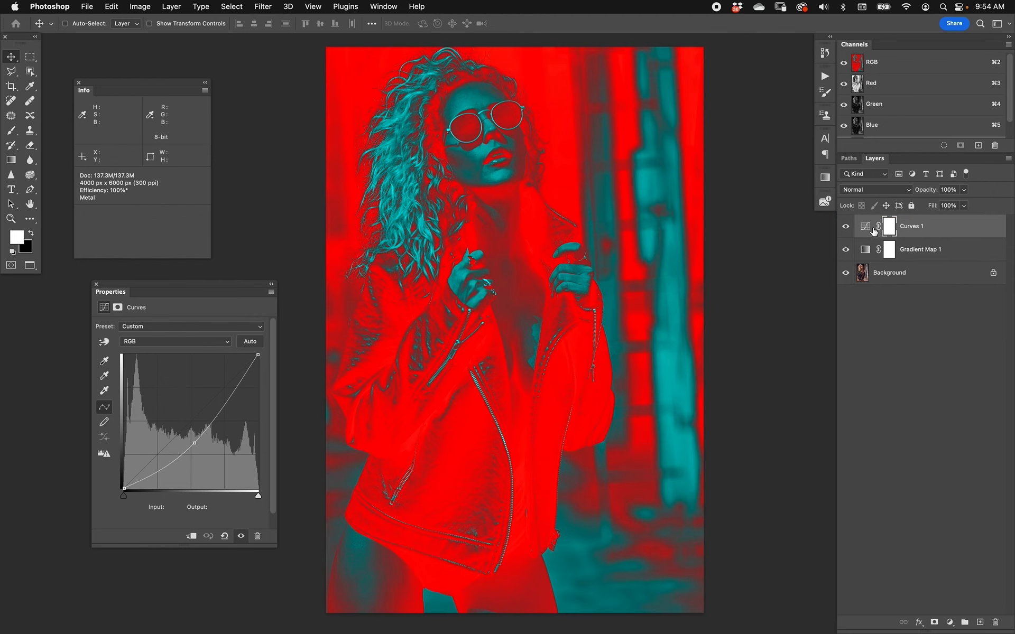
# Select Curves 1 and hide the Gradient Map effect.
pyautogui.click(846, 226)
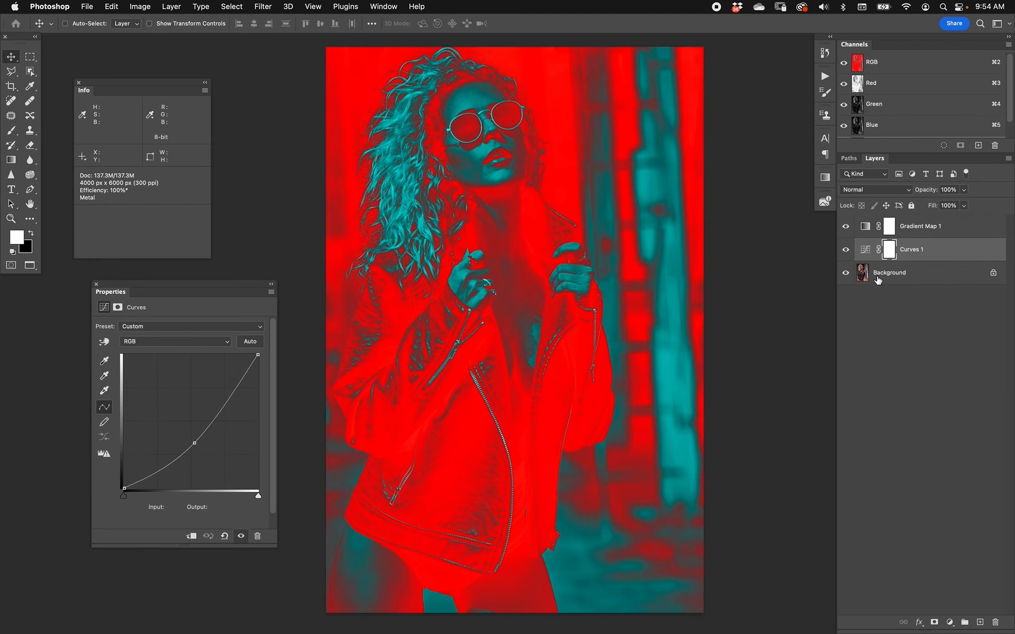
pyautogui.click(845, 226)
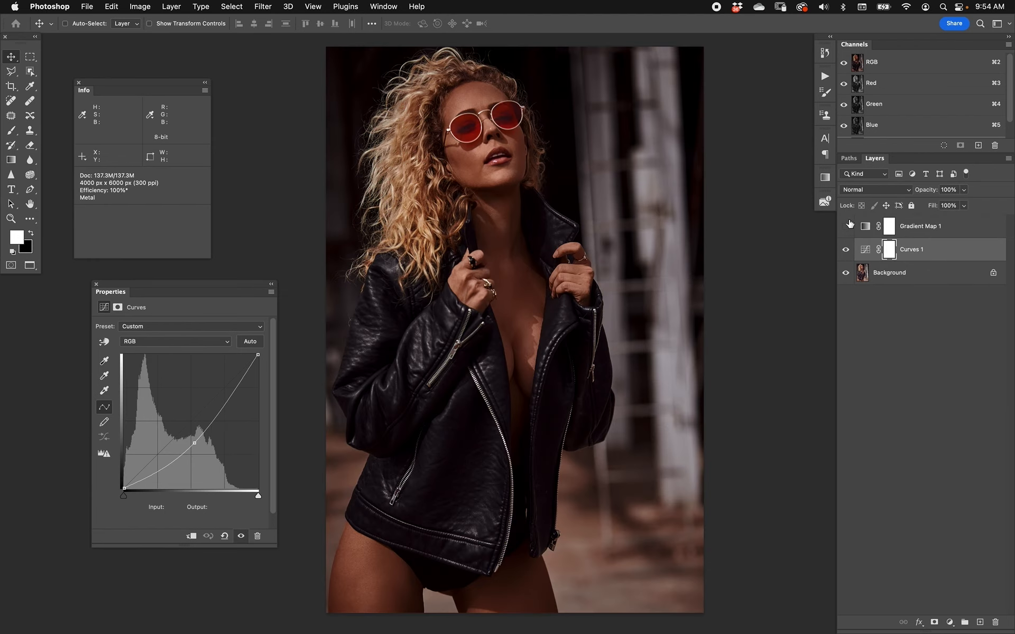
pyautogui.click(845, 226)
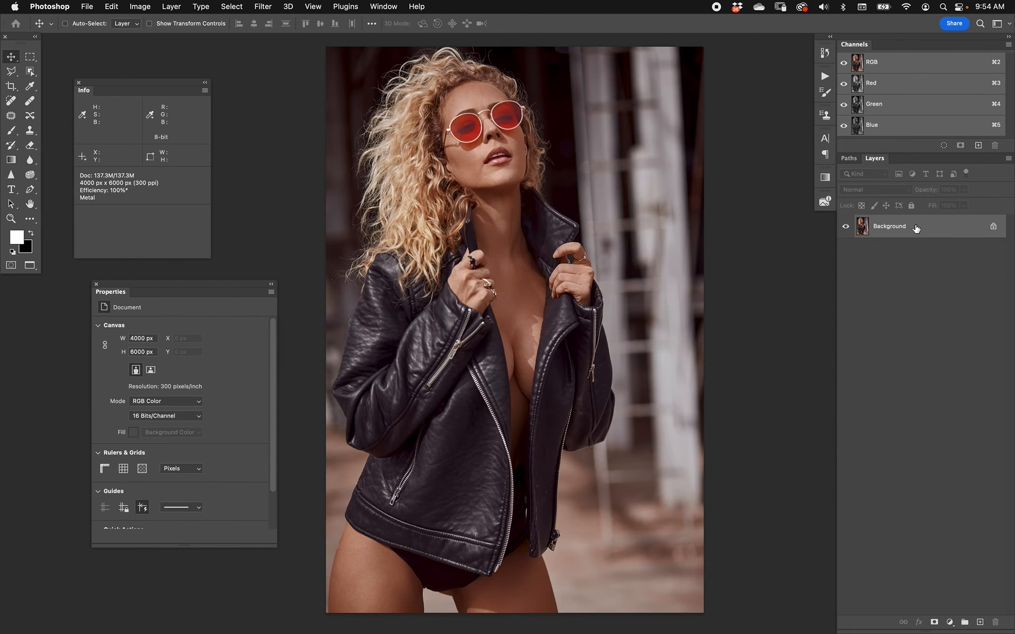
pyautogui.moveTo(988, 561)
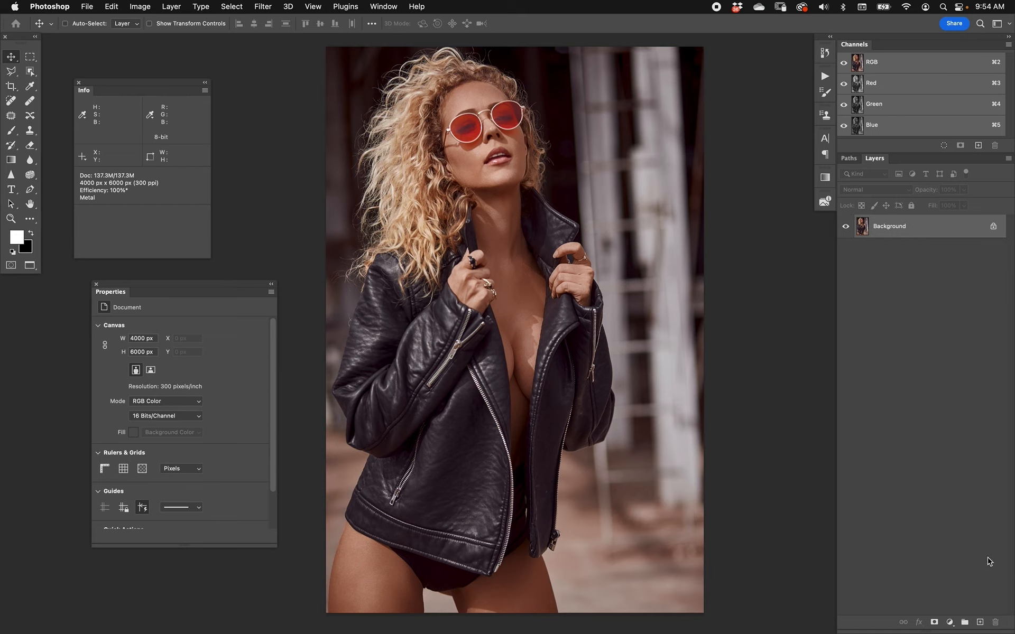
pyautogui.moveTo(993, 551)
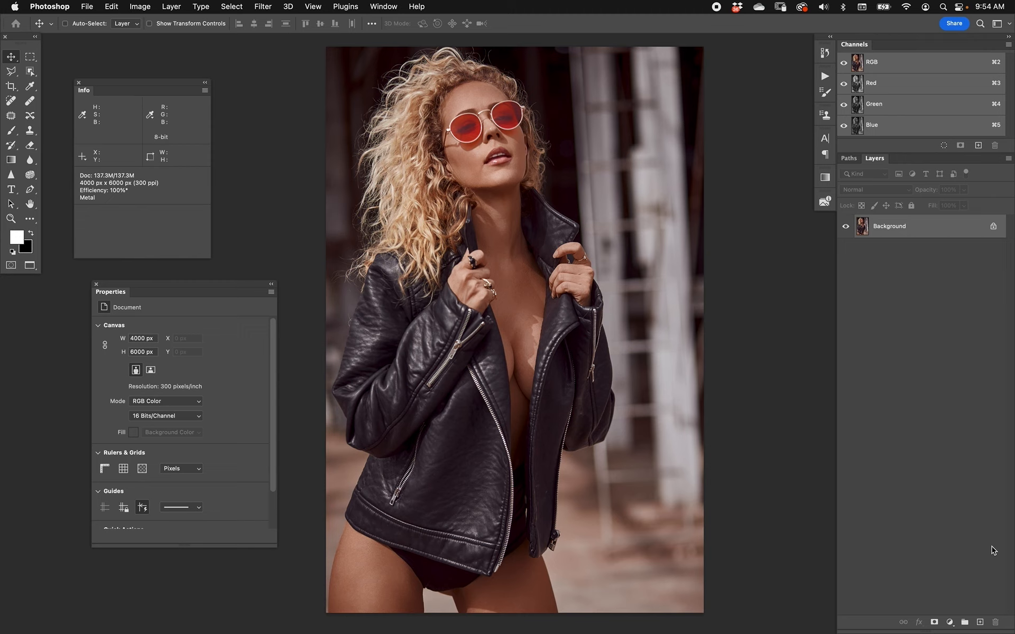
pyautogui.moveTo(847, 363)
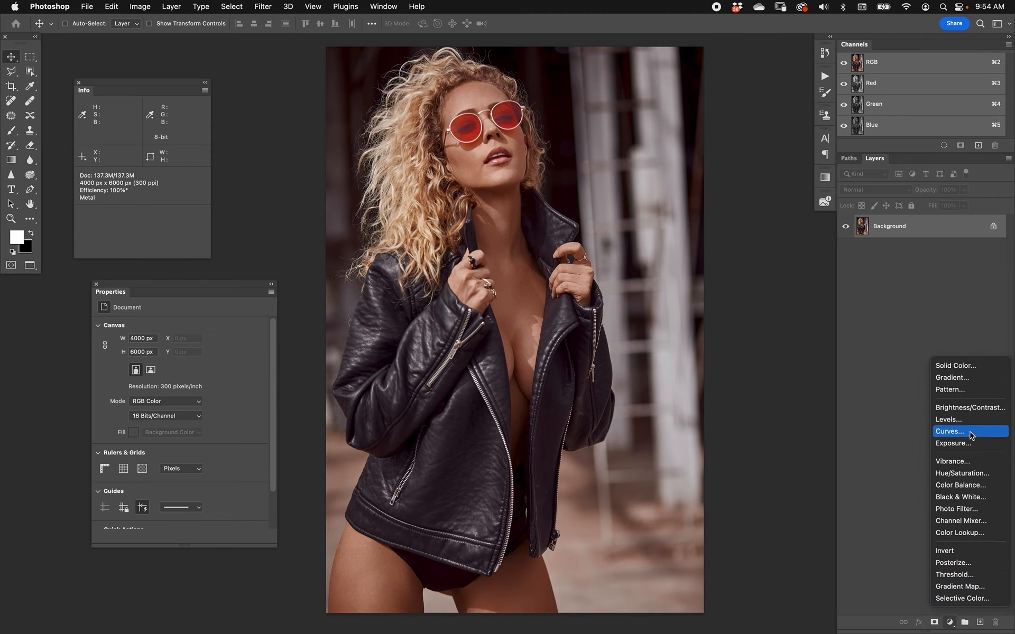
pyautogui.moveTo(970, 433)
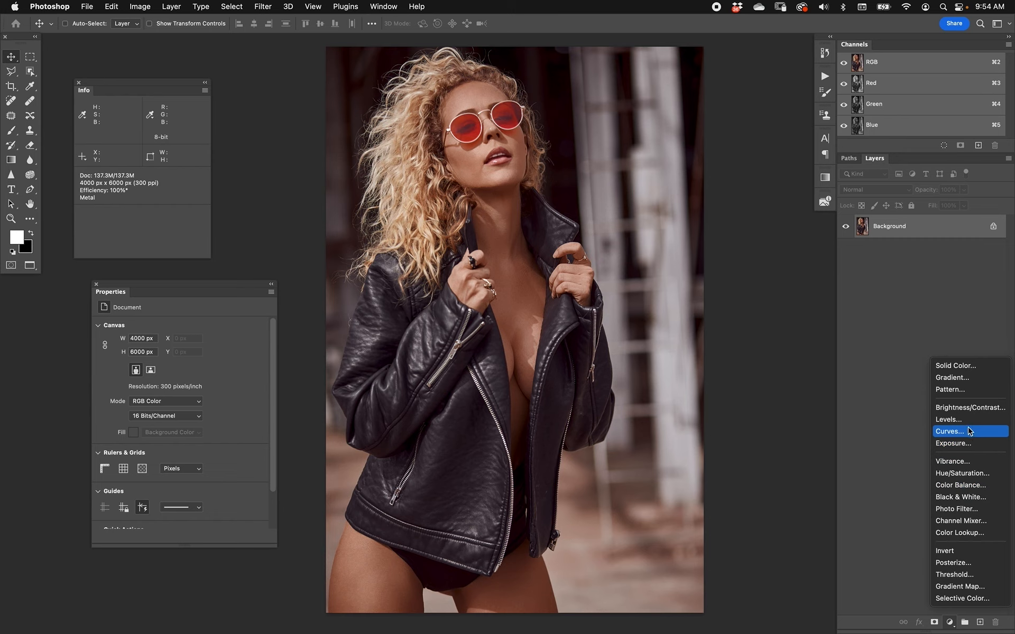
# Add a Curves adjustment layer and set its blend mode to Luminosity.
pyautogui.click(950, 431)
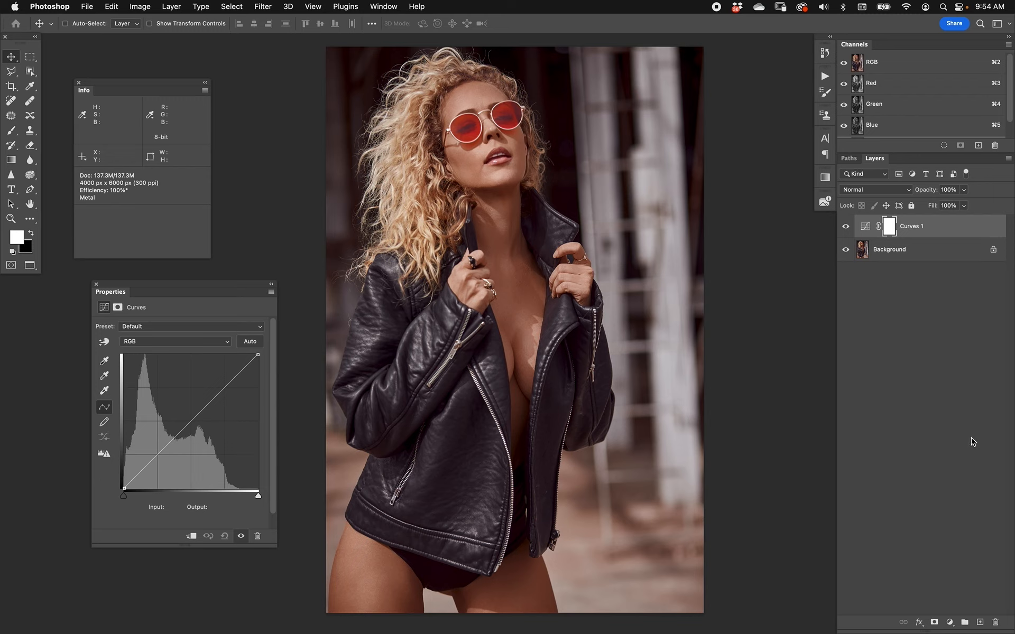
pyautogui.moveTo(851, 258)
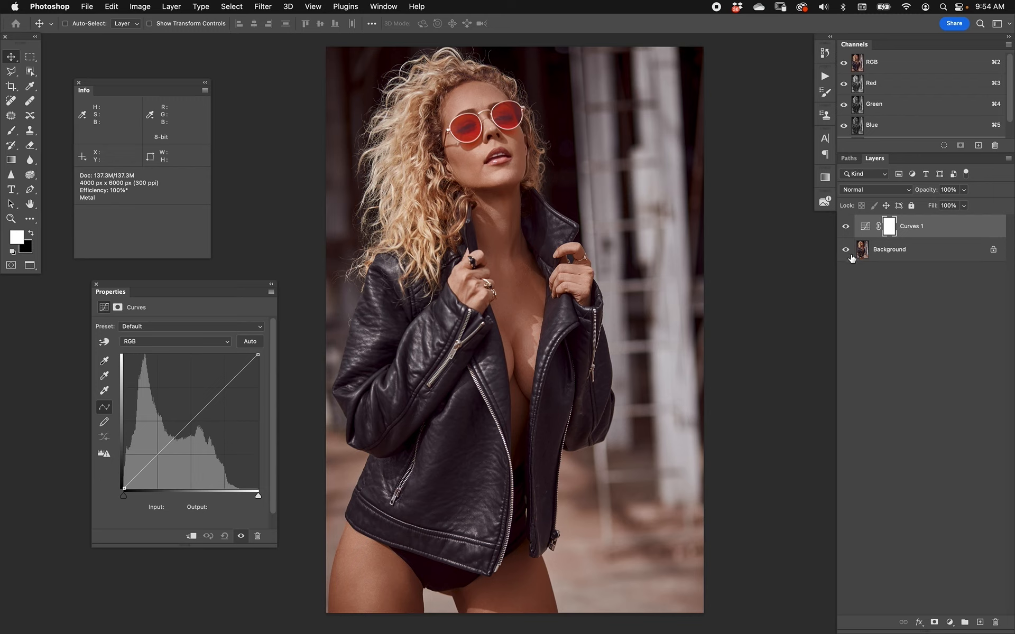
pyautogui.moveTo(872, 197)
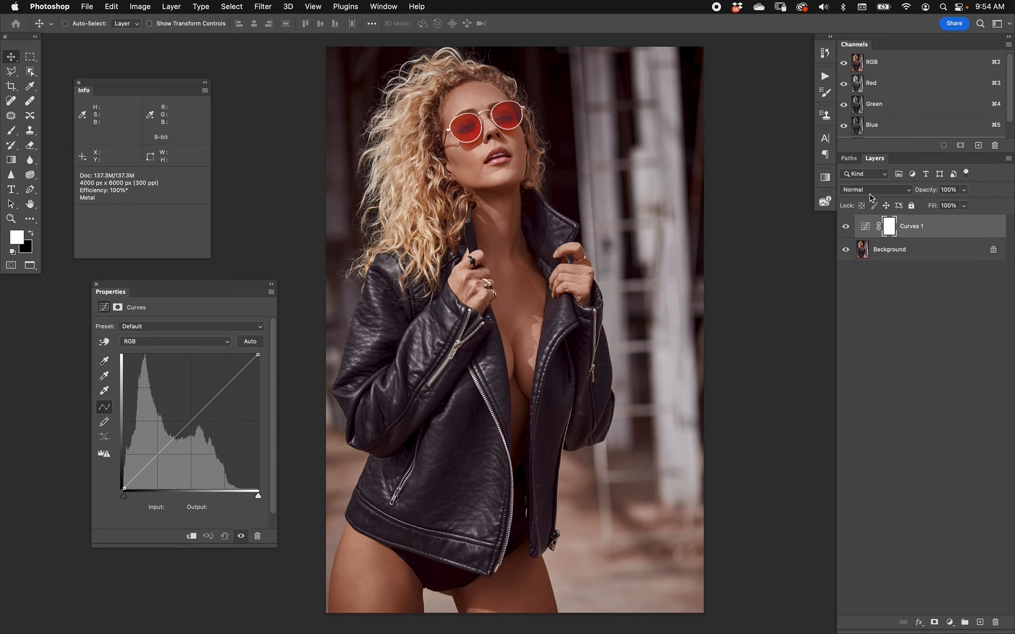
pyautogui.click(877, 189)
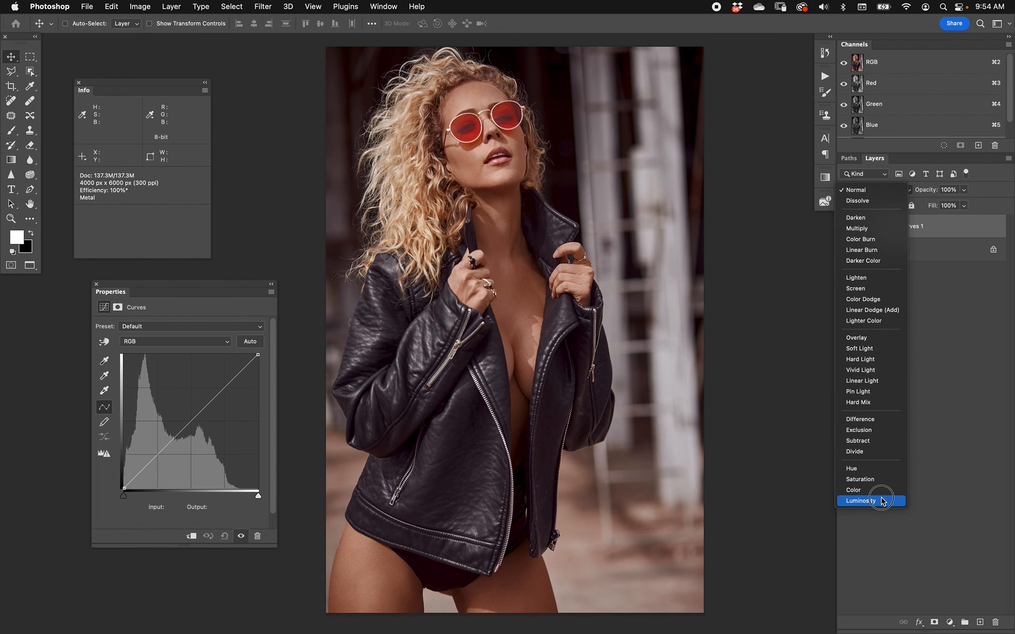
pyautogui.click(860, 500)
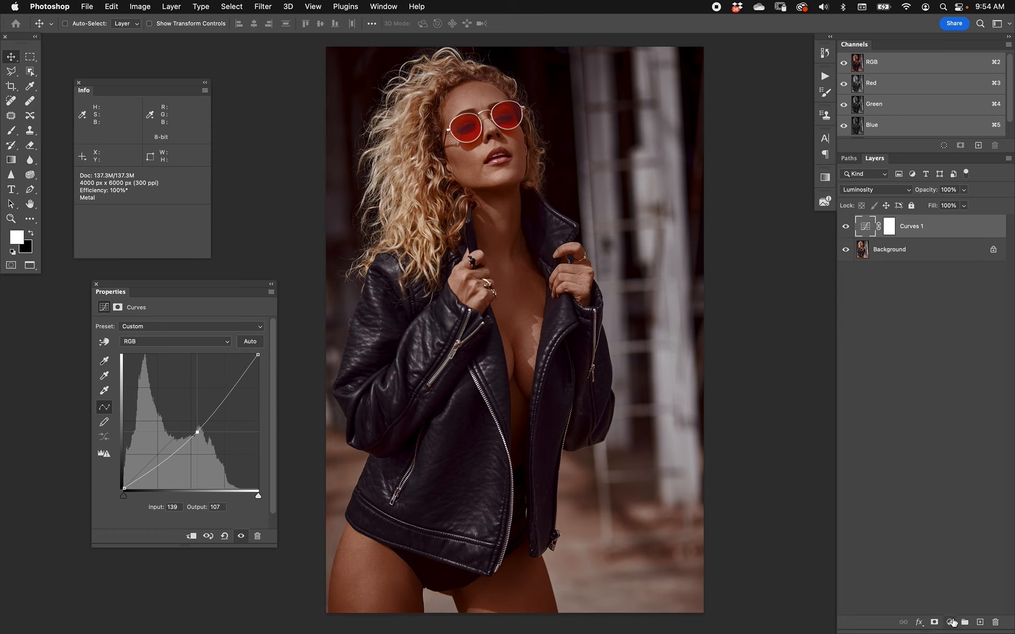
pyautogui.click(951, 622)
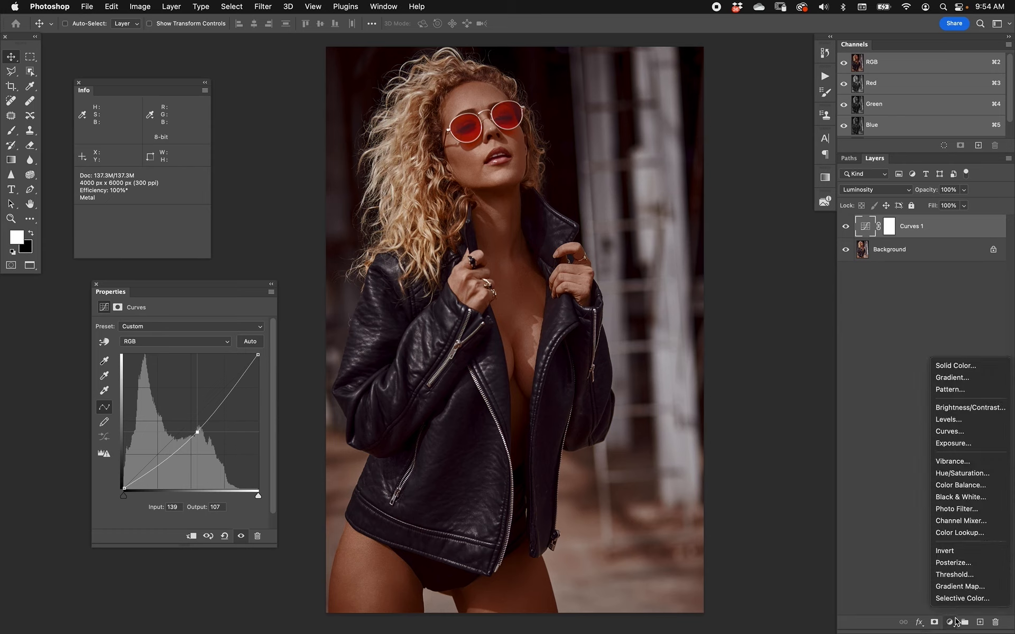
pyautogui.moveTo(963, 598)
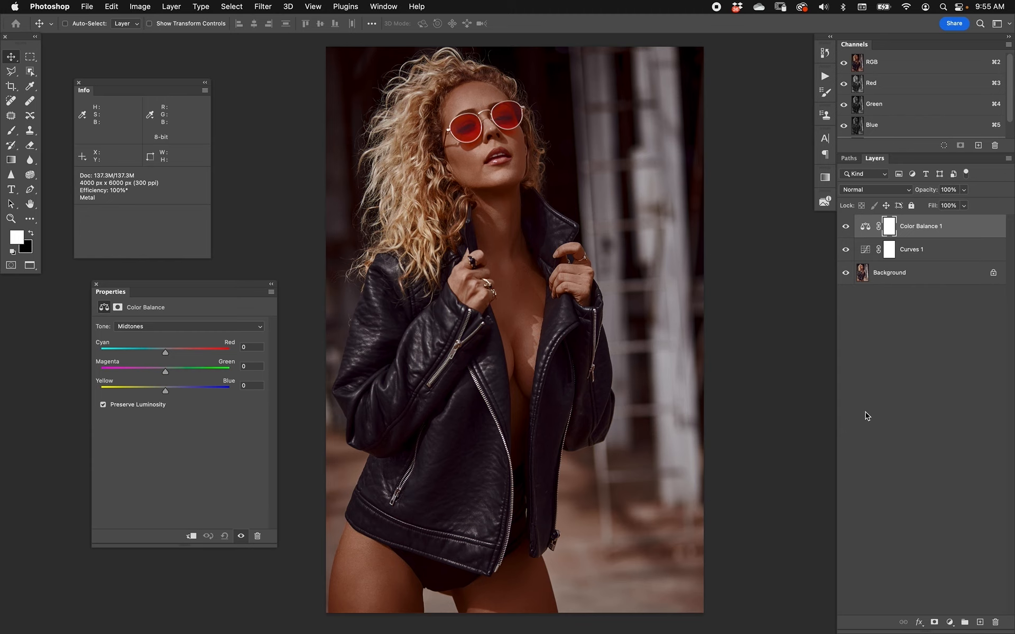
# Above Color Balance 1, add a Gradient Map using a brown preset.
pyautogui.click(911, 249)
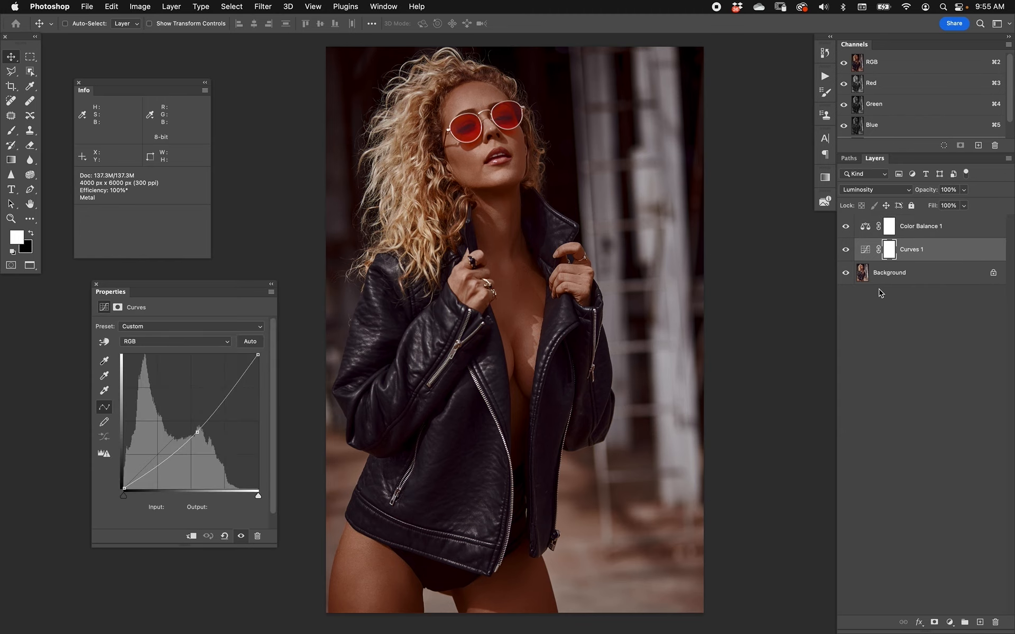
pyautogui.moveTo(881, 292)
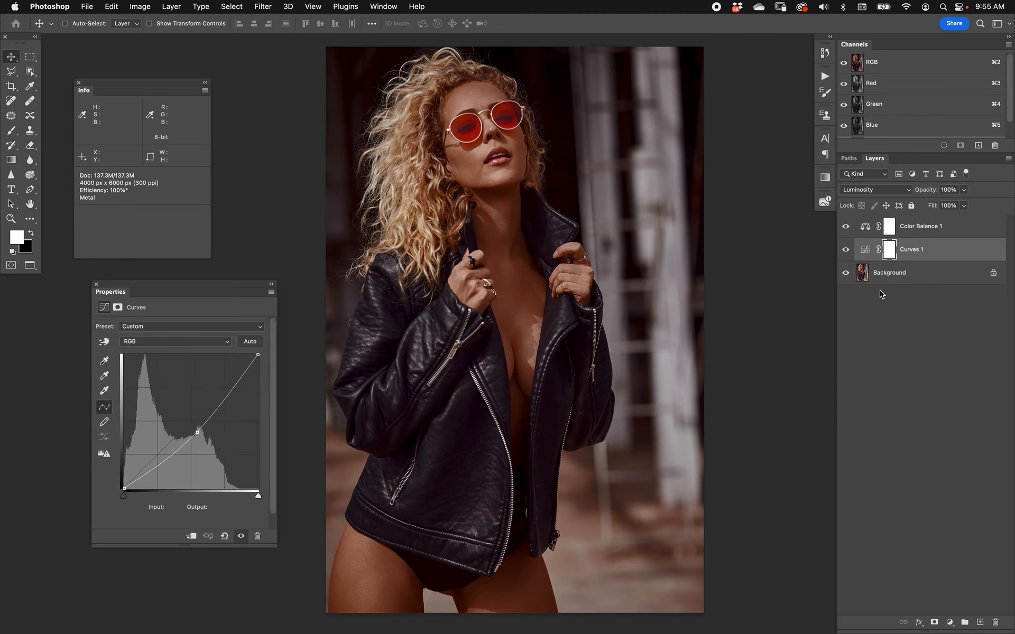
pyautogui.moveTo(881, 288)
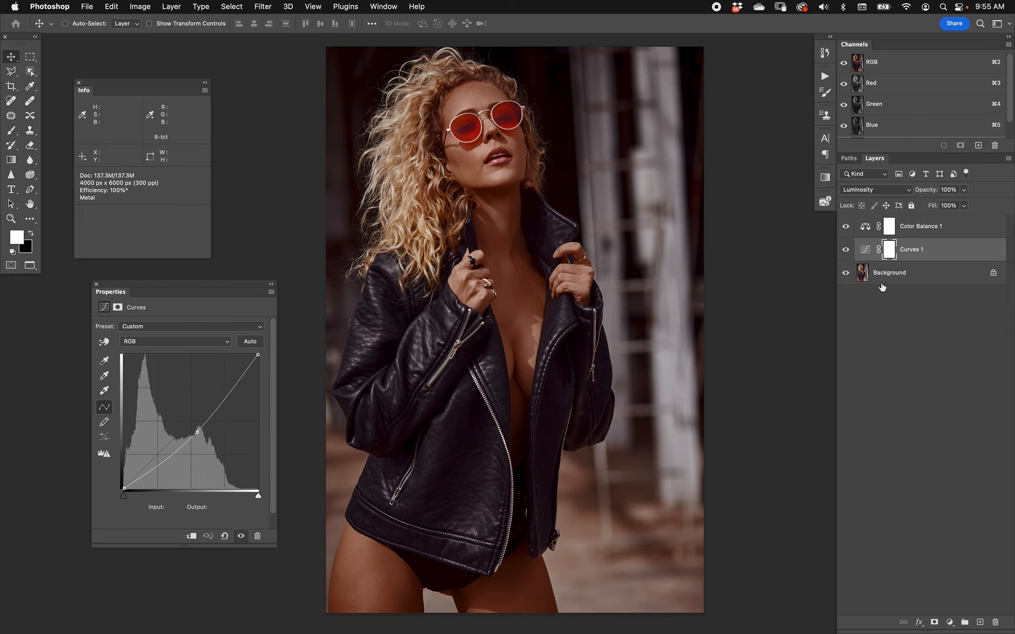
pyautogui.click(919, 226)
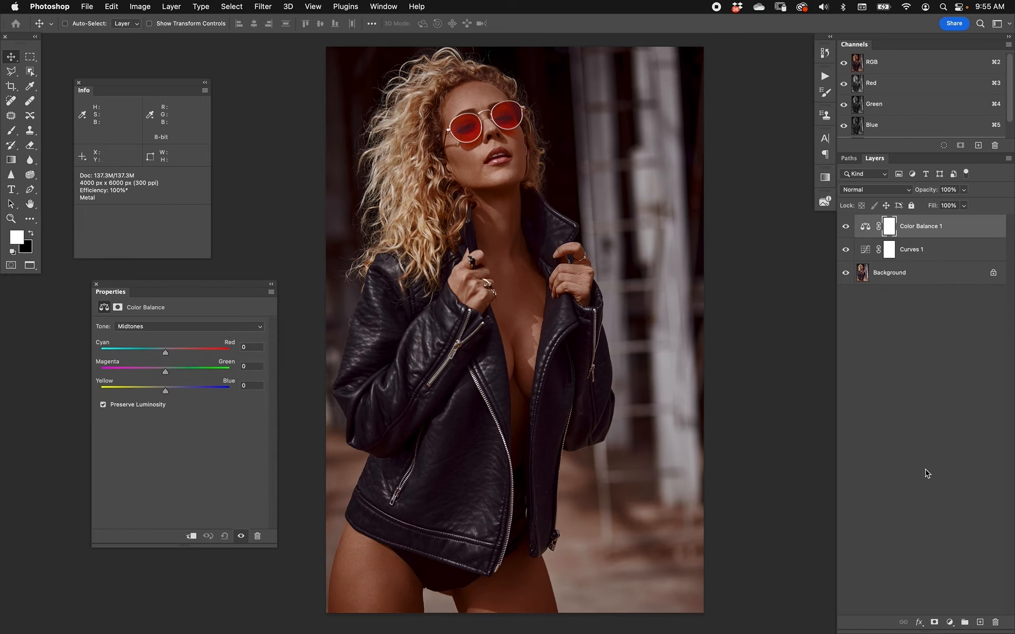
pyautogui.moveTo(967, 619)
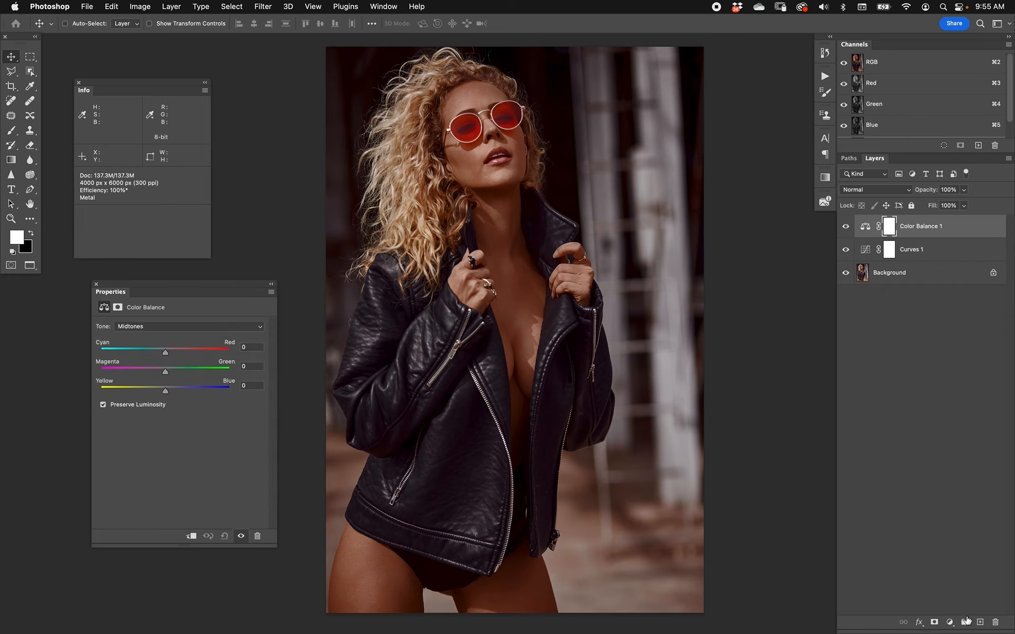
pyautogui.click(950, 621)
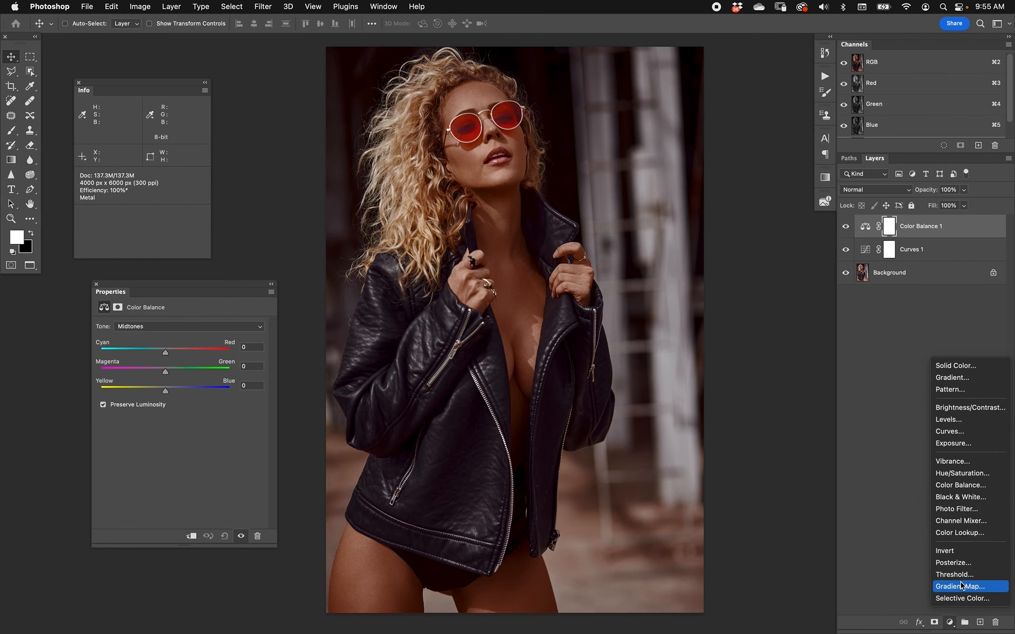
pyautogui.click(959, 587)
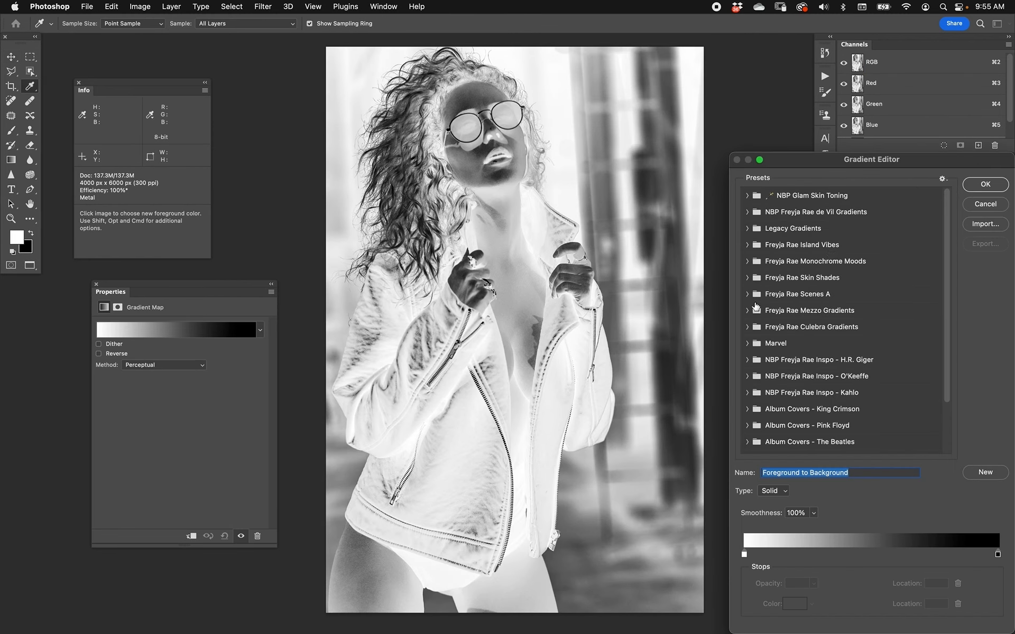
pyautogui.click(984, 184)
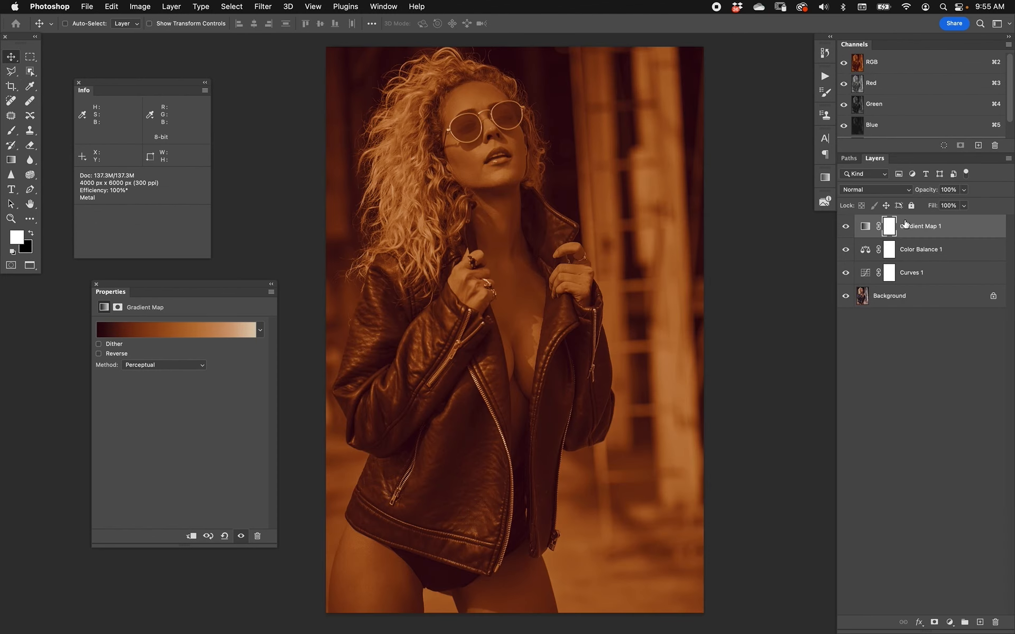
# Blend the brown Gradient Map as Soft Light.
pyautogui.click(875, 189)
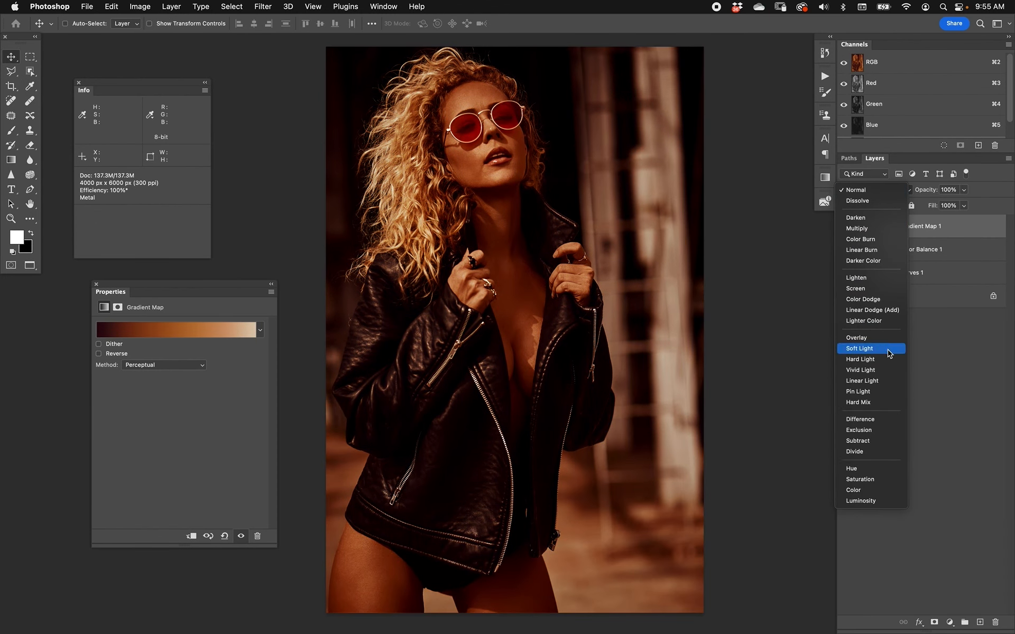
pyautogui.click(858, 347)
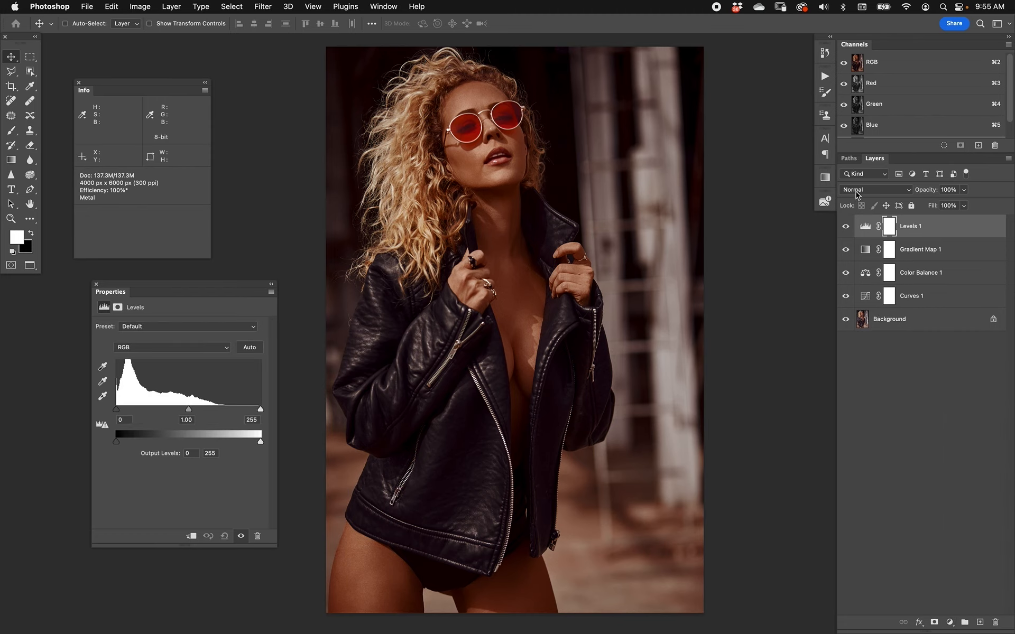
# Set the Levels layer to Luminosity blending with inputs 5 and 225.
pyautogui.click(874, 189)
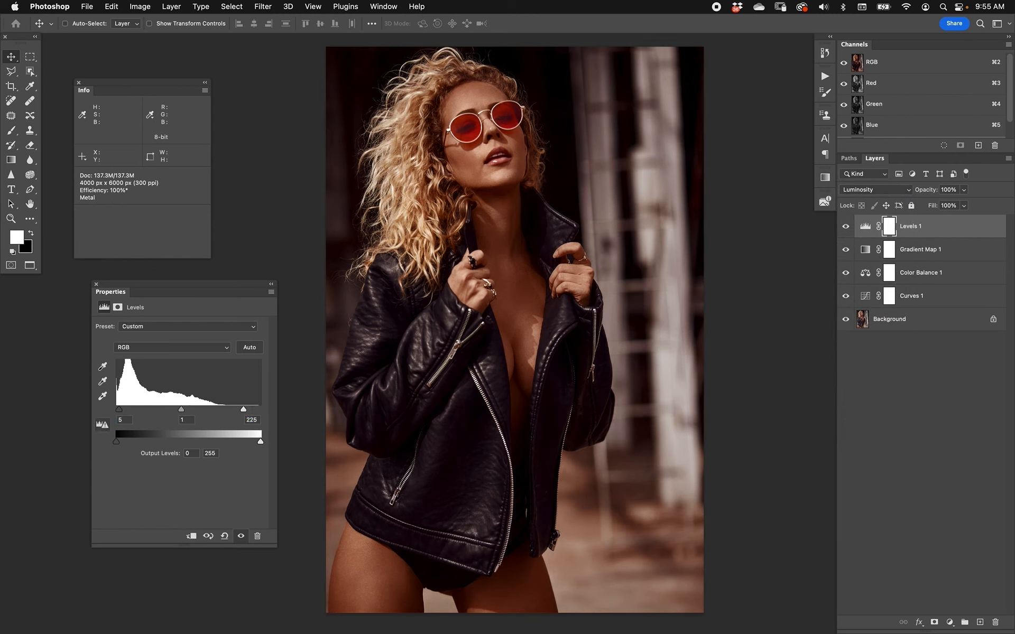
pyautogui.click(912, 296)
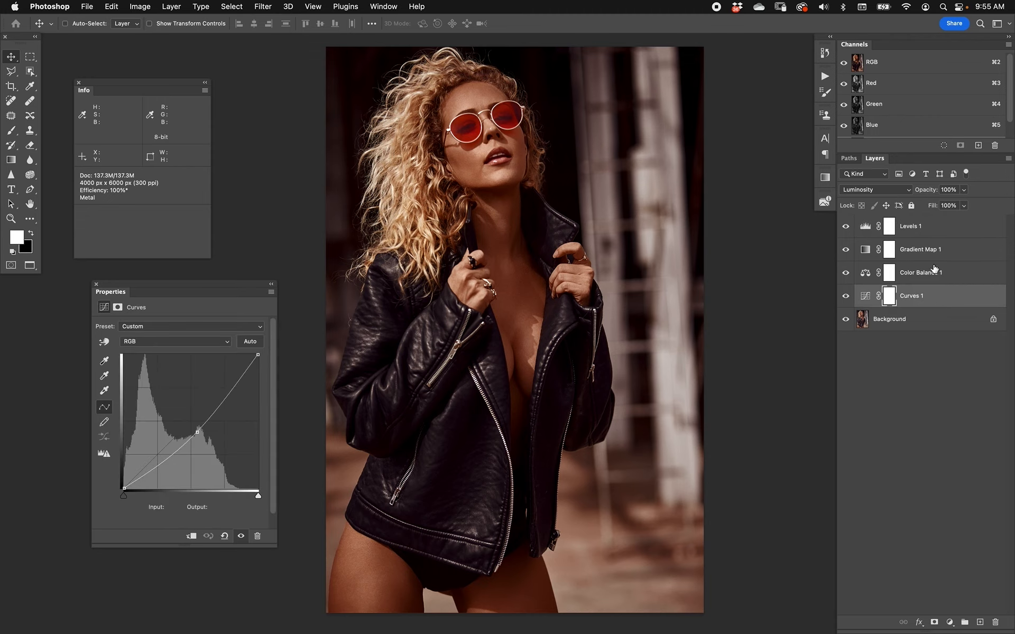
pyautogui.click(920, 249)
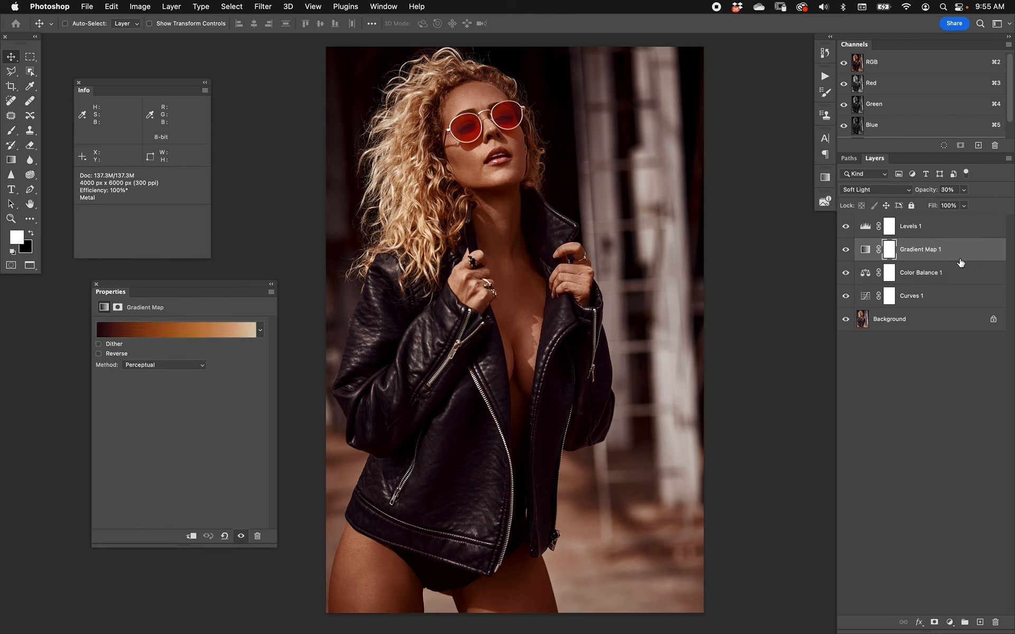
pyautogui.click(910, 226)
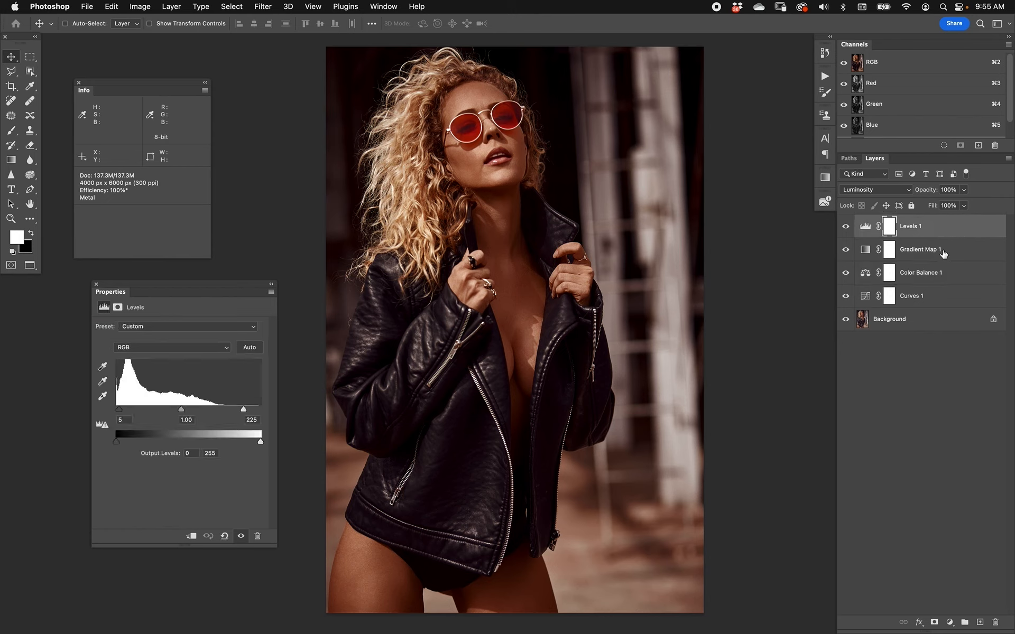
pyautogui.moveTo(942, 252)
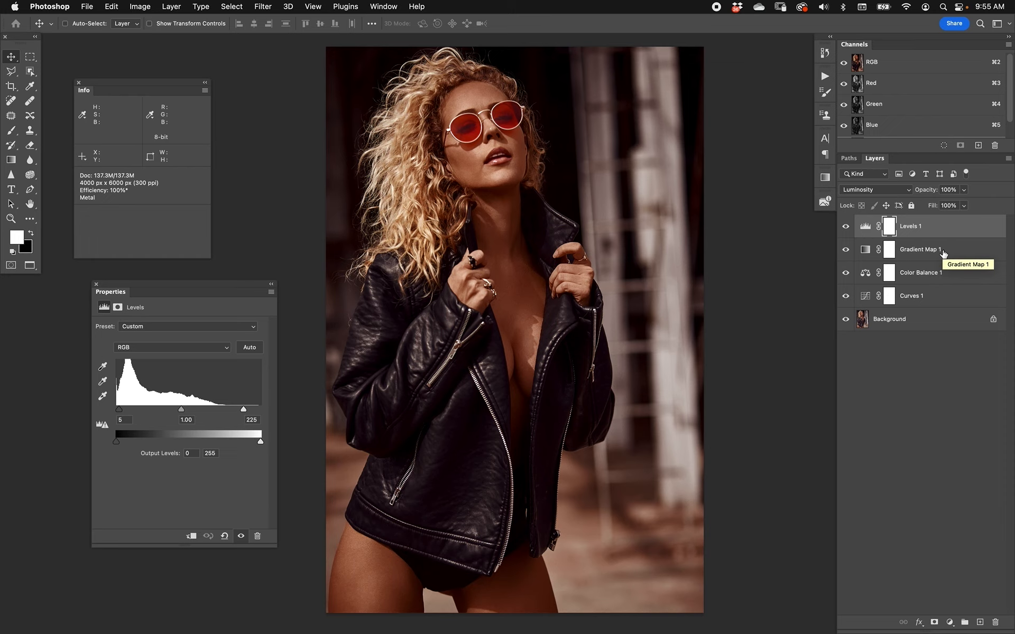
pyautogui.moveTo(933, 302)
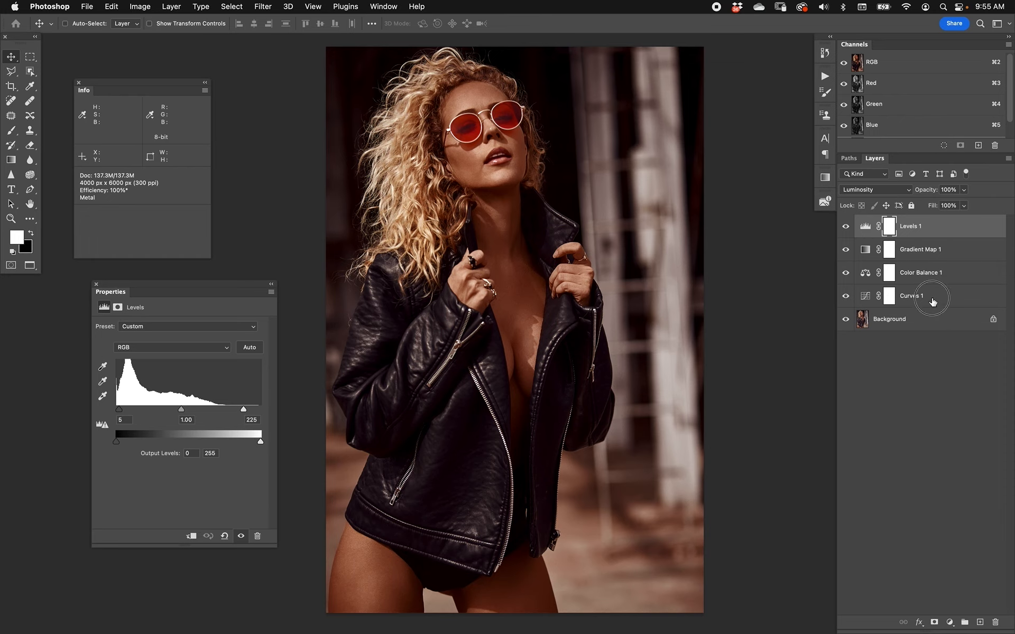
# Review the Curves, Gradient Map and Levels layers in turn.
pyautogui.click(912, 296)
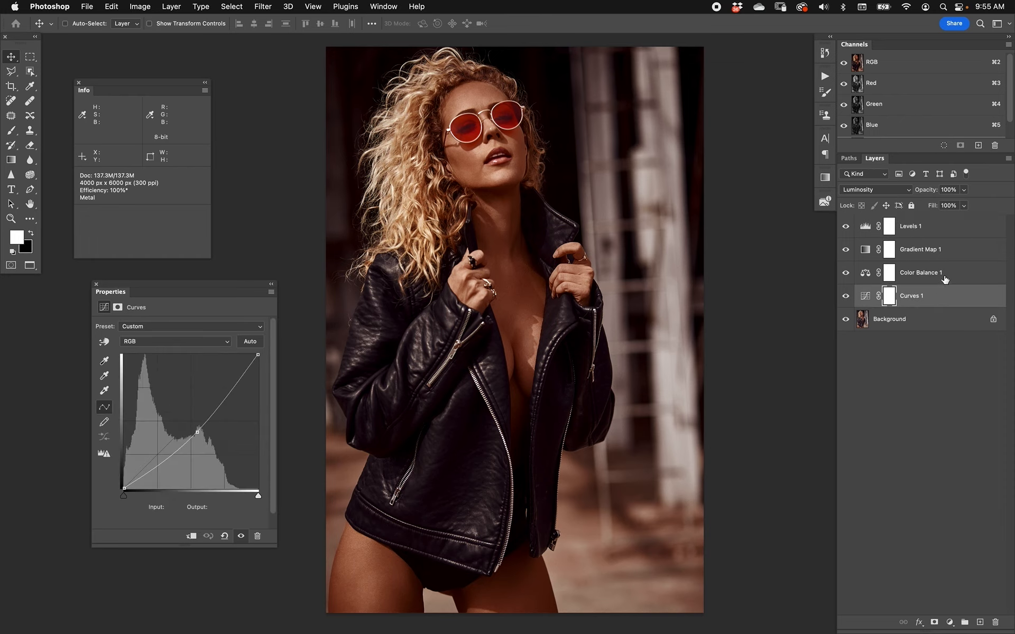
pyautogui.moveTo(947, 313)
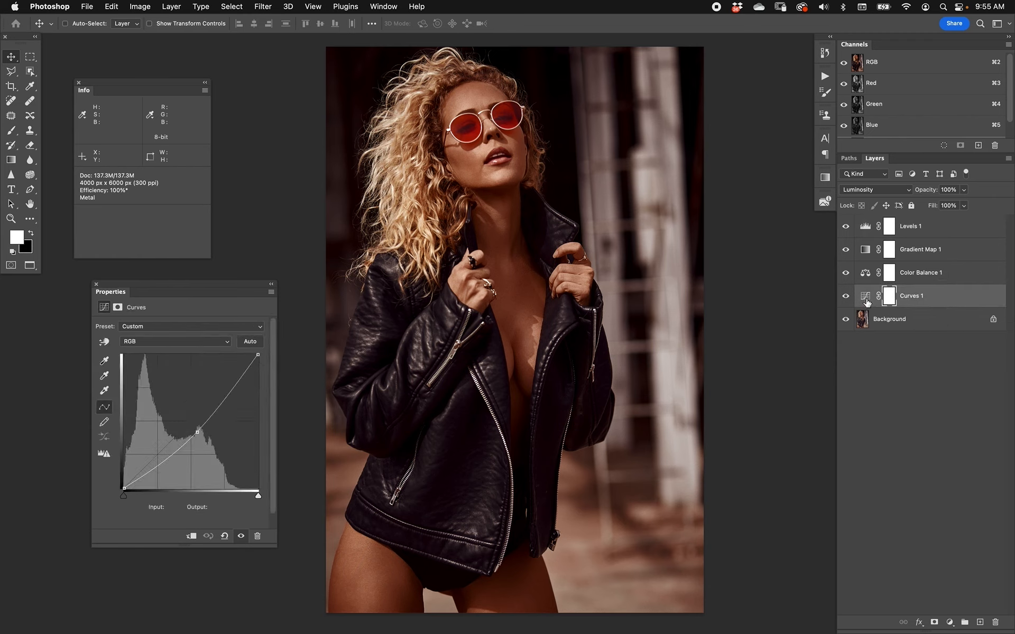
pyautogui.click(920, 250)
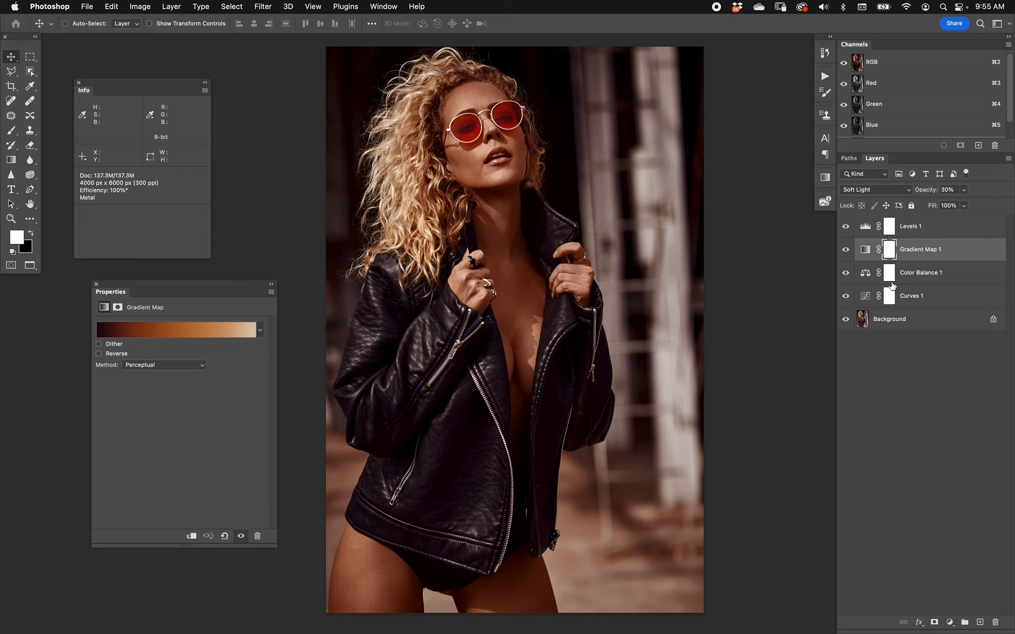
pyautogui.click(910, 226)
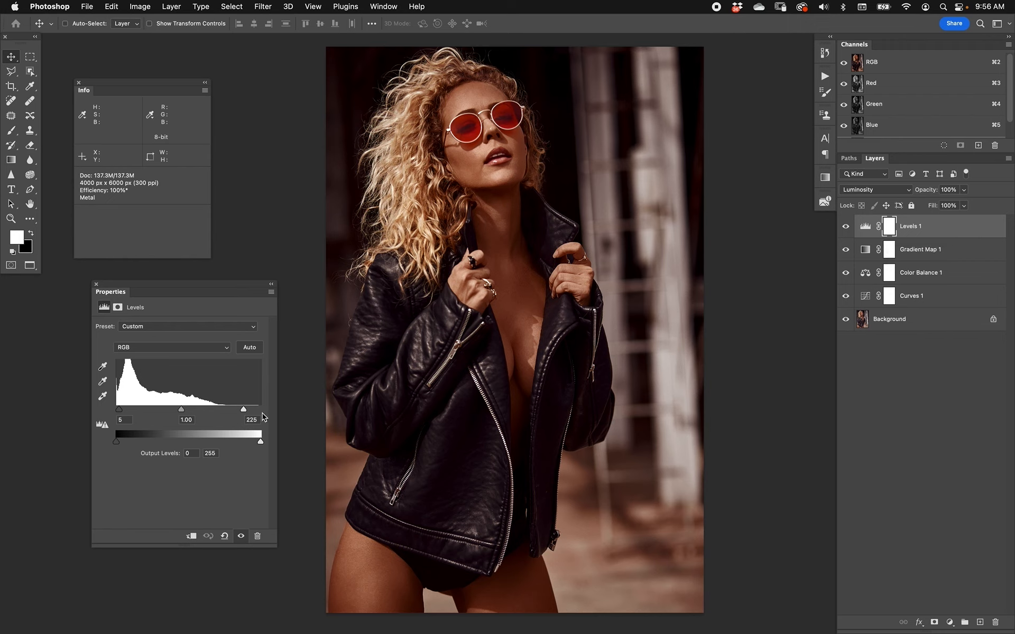
# Reshape Curves 1 to map input 128 to output 115, keeping Luminosity blending.
pyautogui.click(911, 296)
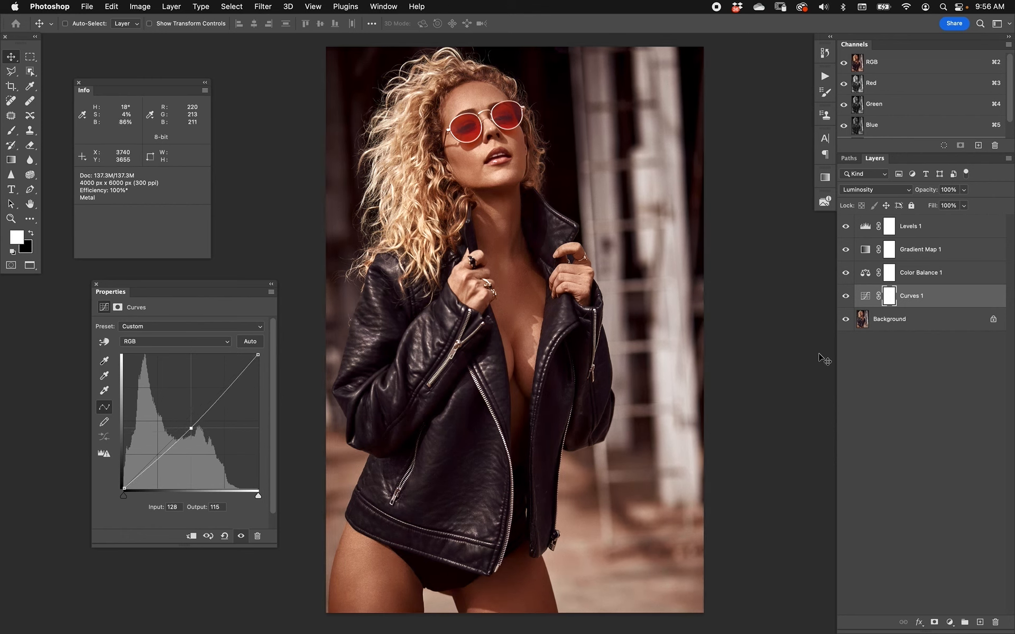
pyautogui.moveTo(947, 310)
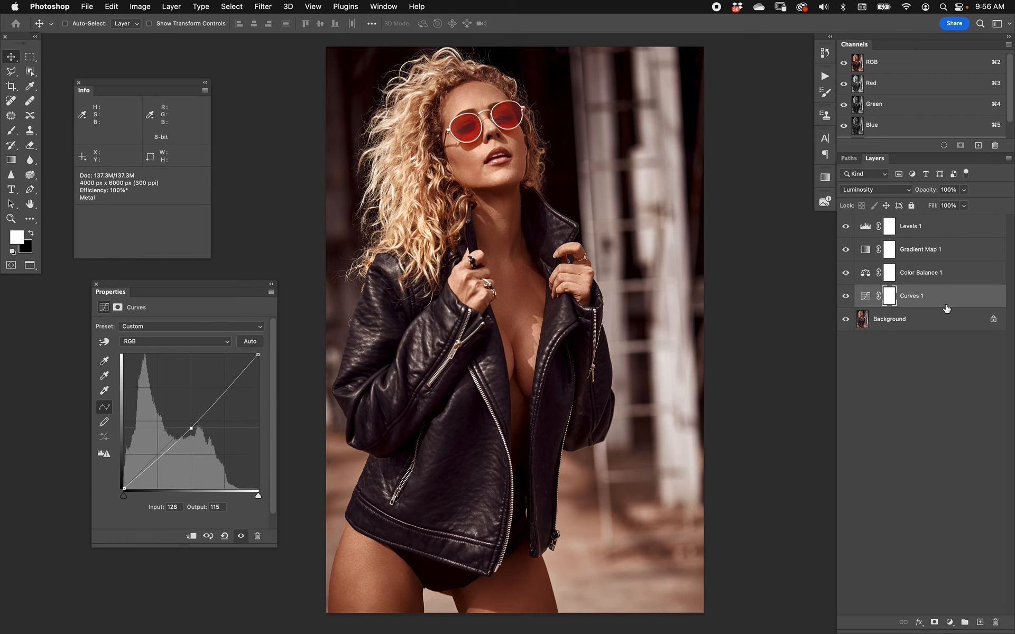
pyautogui.moveTo(899, 195)
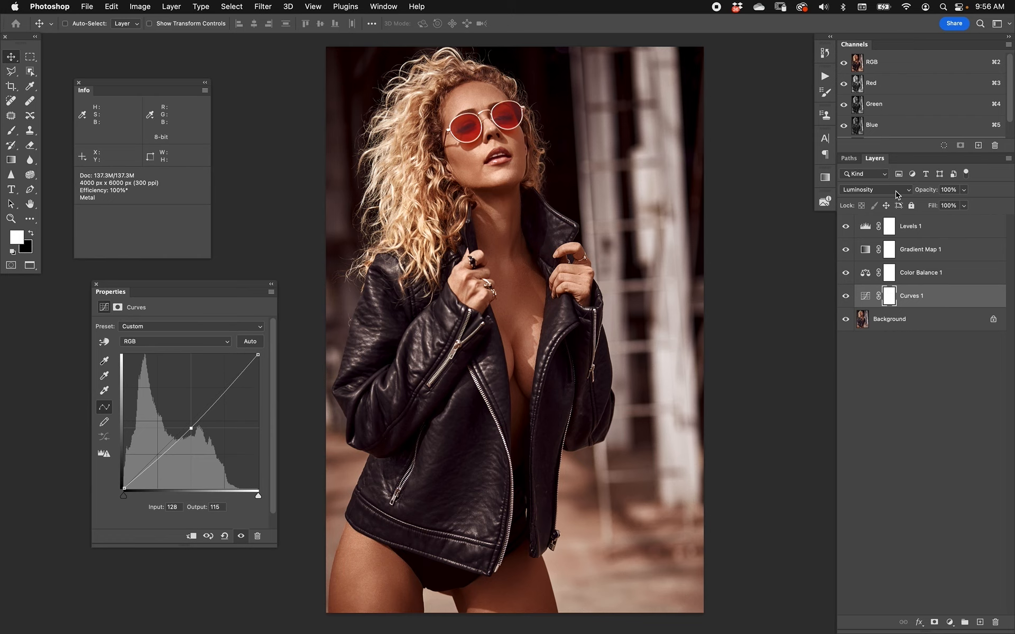
pyautogui.click(877, 189)
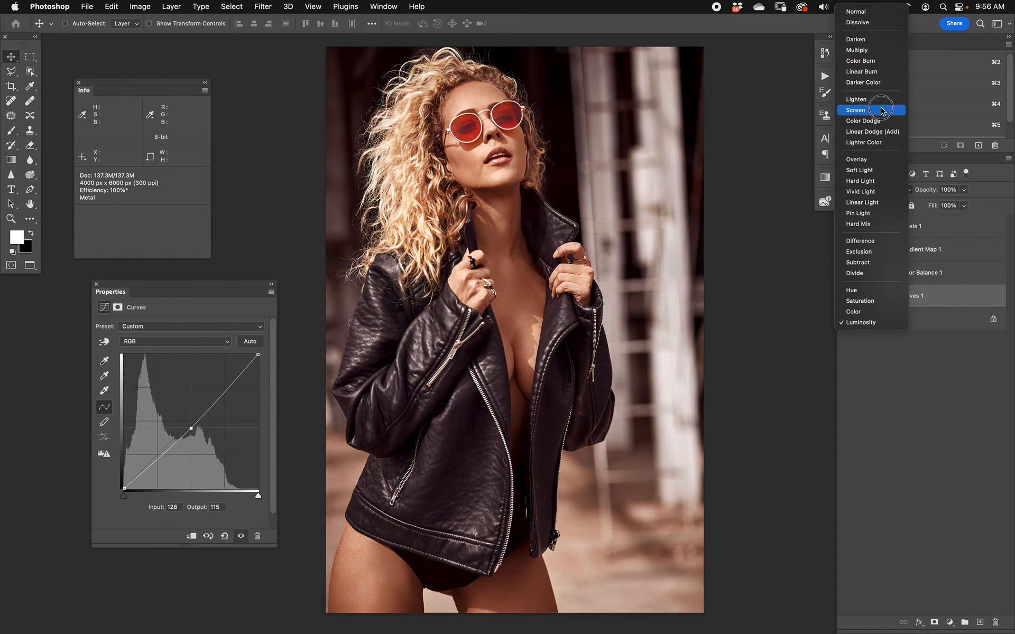
pyautogui.click(860, 322)
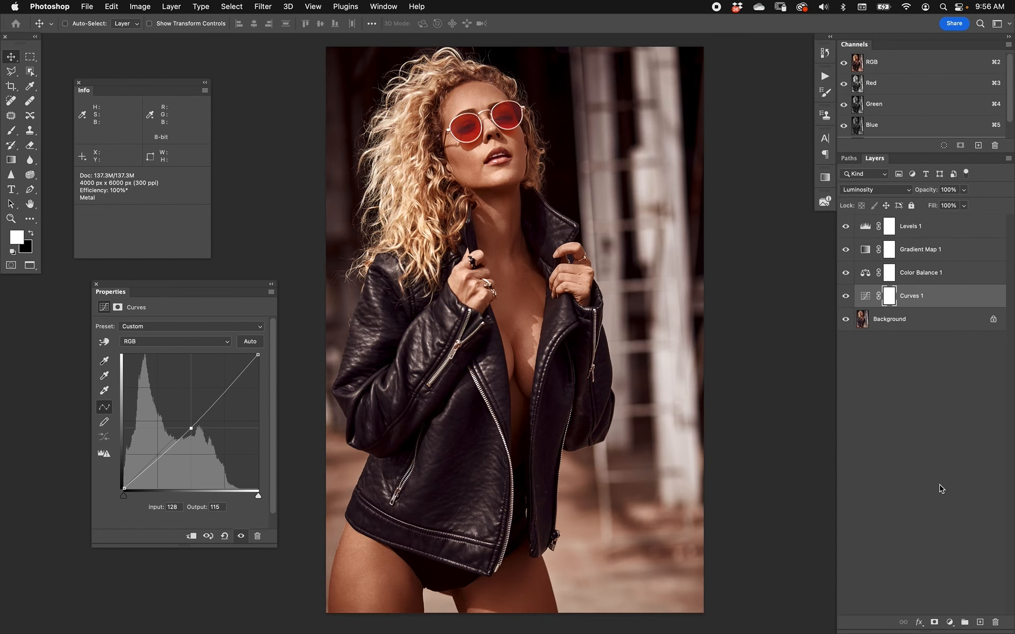